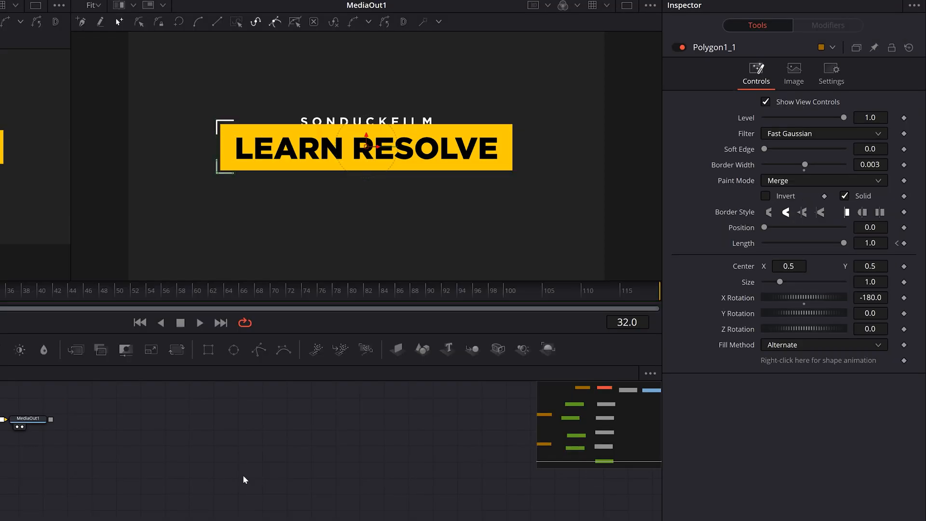
Open Envato Elements' list of 642 DaVinci Resolve-compatible video templates.
click(405, 494)
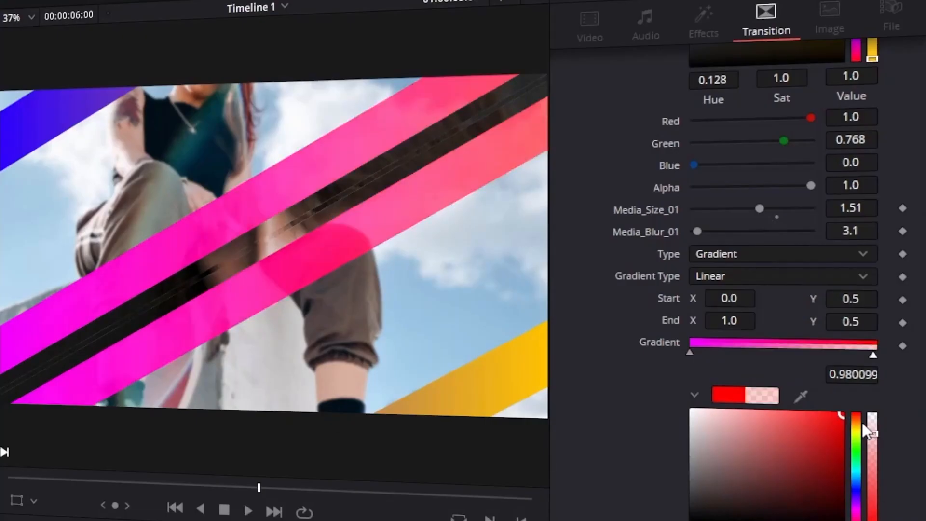
scroll(down, 3)
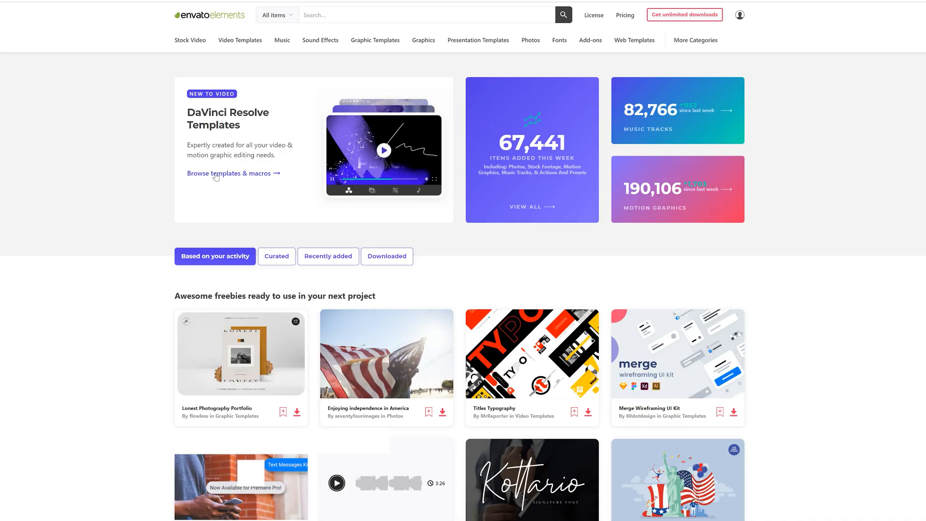
click(228, 173)
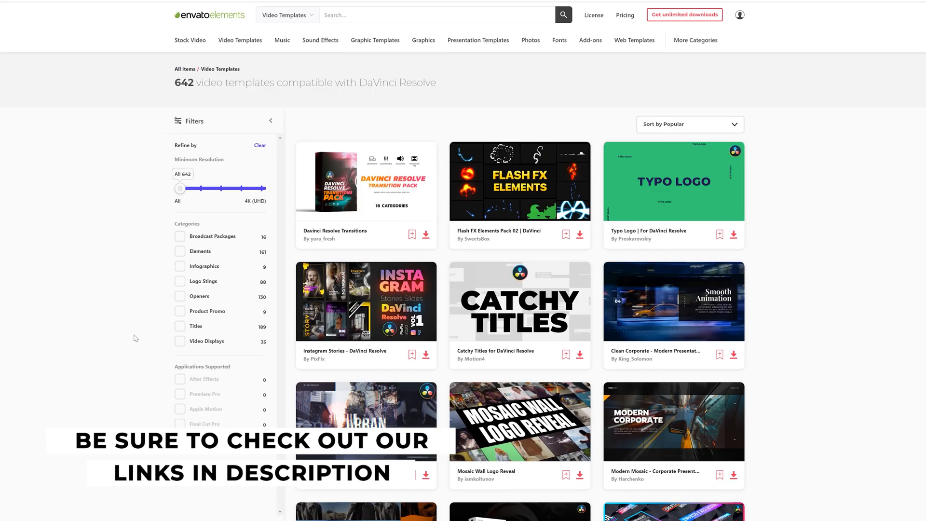
click(180, 384)
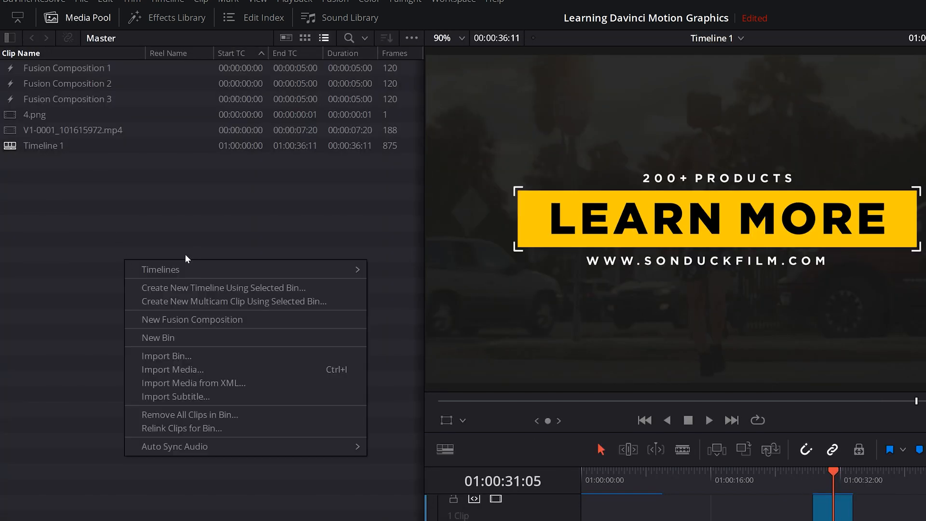
mouse_move(195, 326)
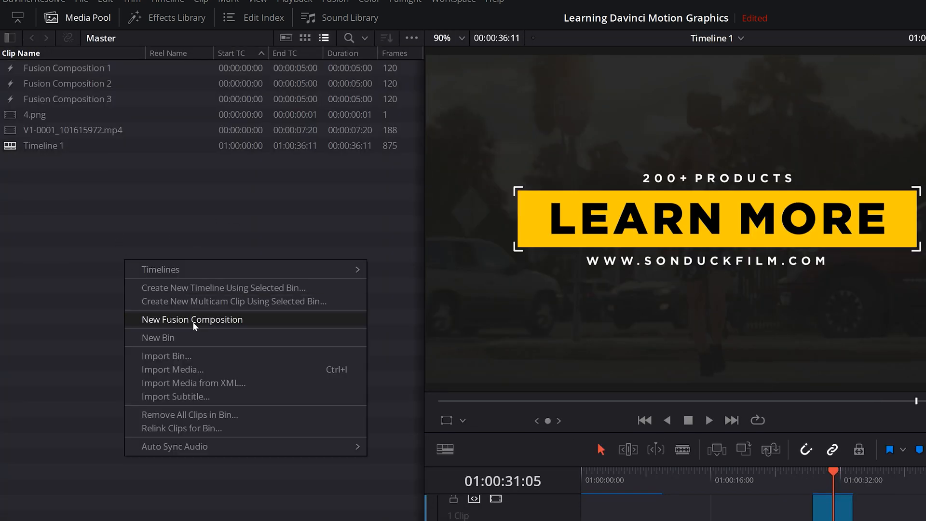
Create the five-second Fusion Composition 4 clip, put it on the timeline, and open it in Fusion.
click(192, 319)
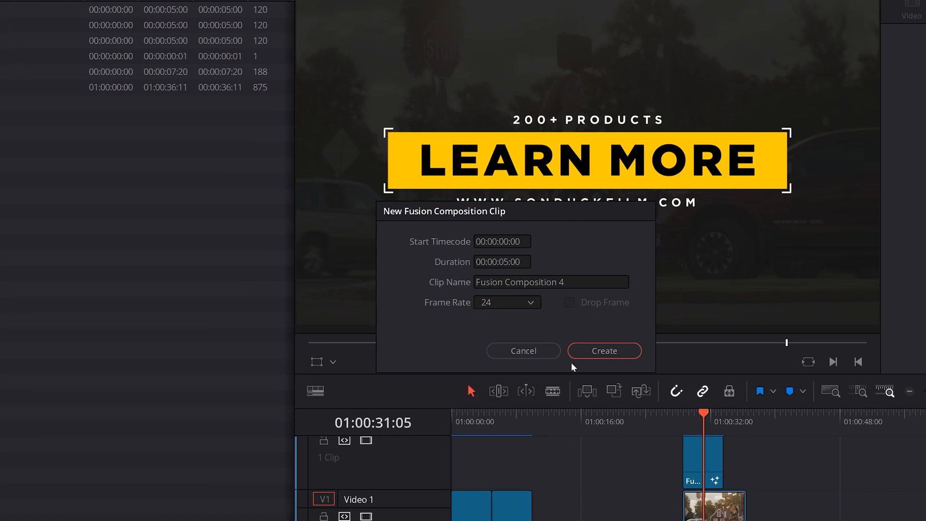
click(603, 351)
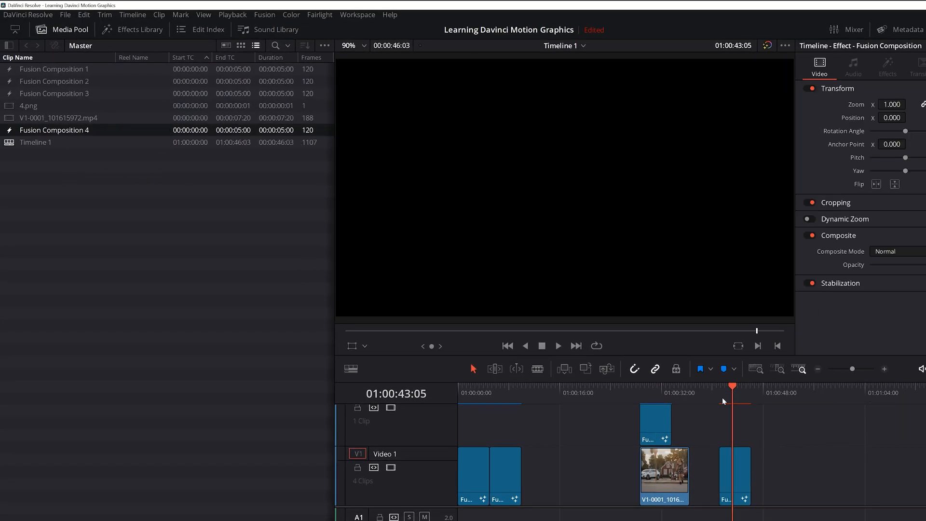
click(507, 503)
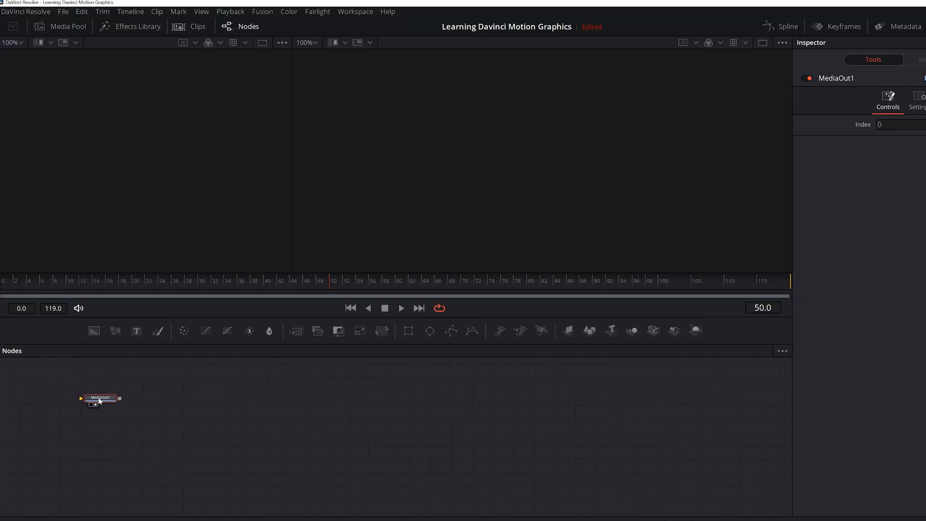
Drag the MediaOut1 node lower and slightly right in the Nodes panel.
drag(100, 397, 111, 399)
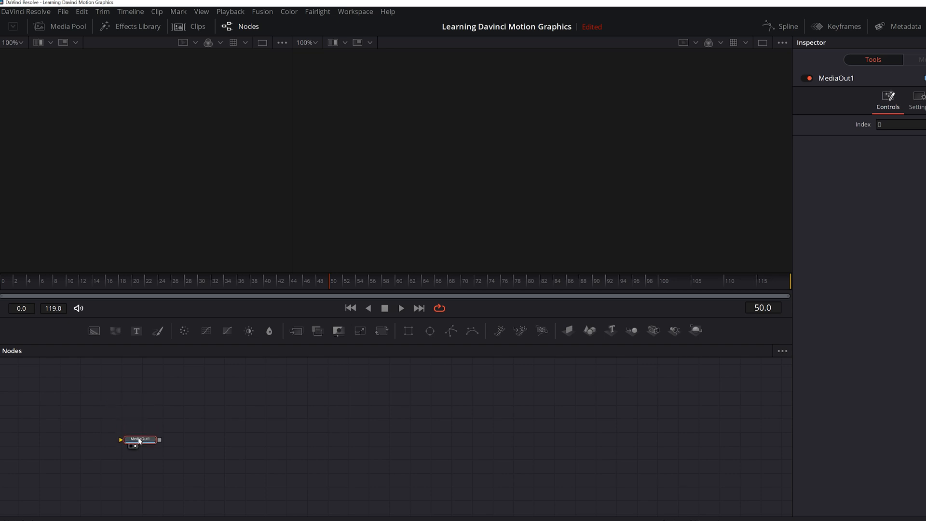
drag(139, 440, 134, 467)
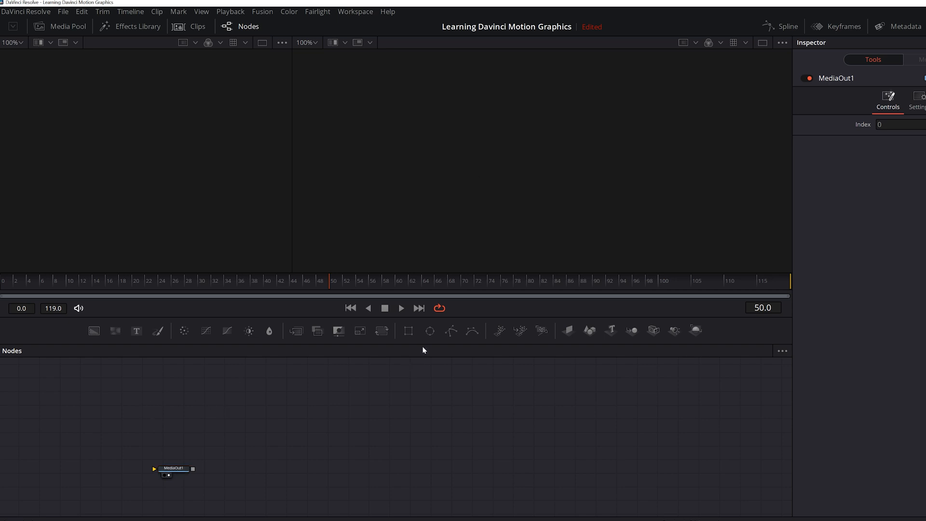
mouse_move(94, 331)
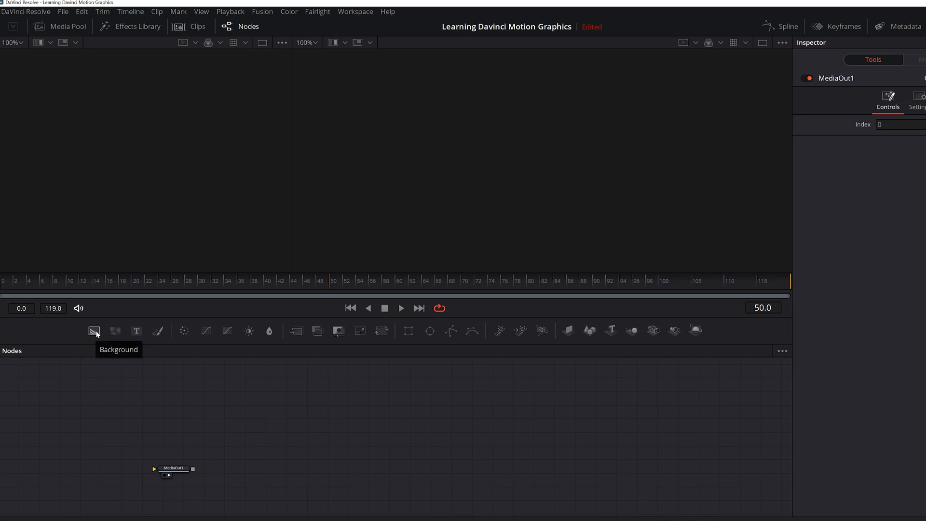
Add Background1 left of MediaOut1, connect it, and show the output in both viewers.
click(94, 330)
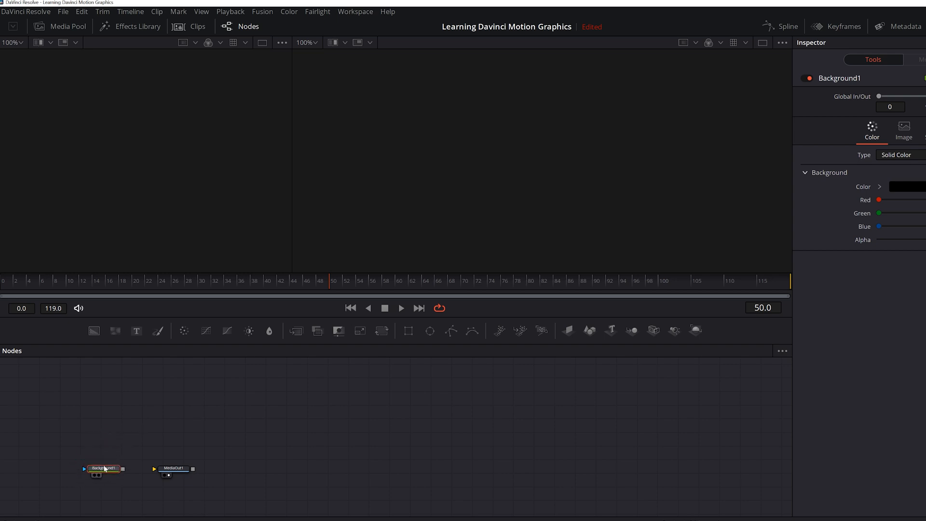
drag(118, 470, 156, 469)
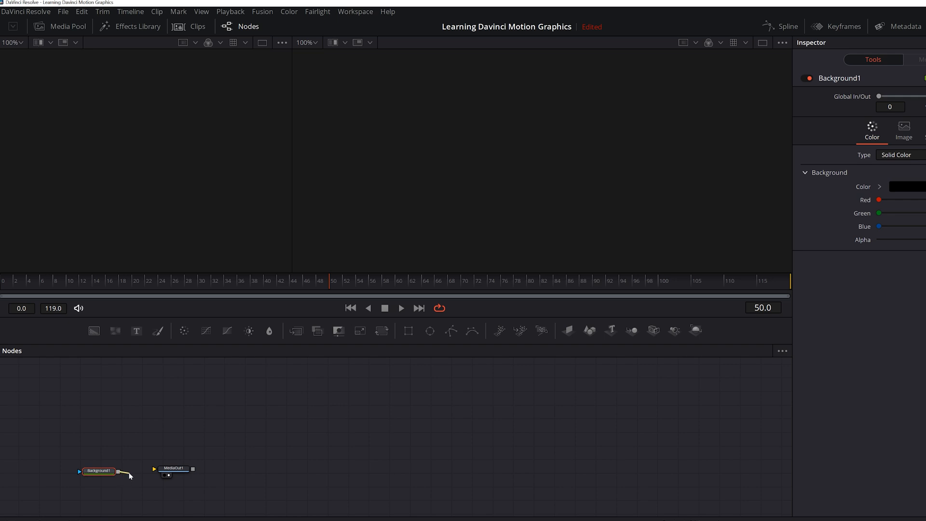
drag(124, 472, 163, 469)
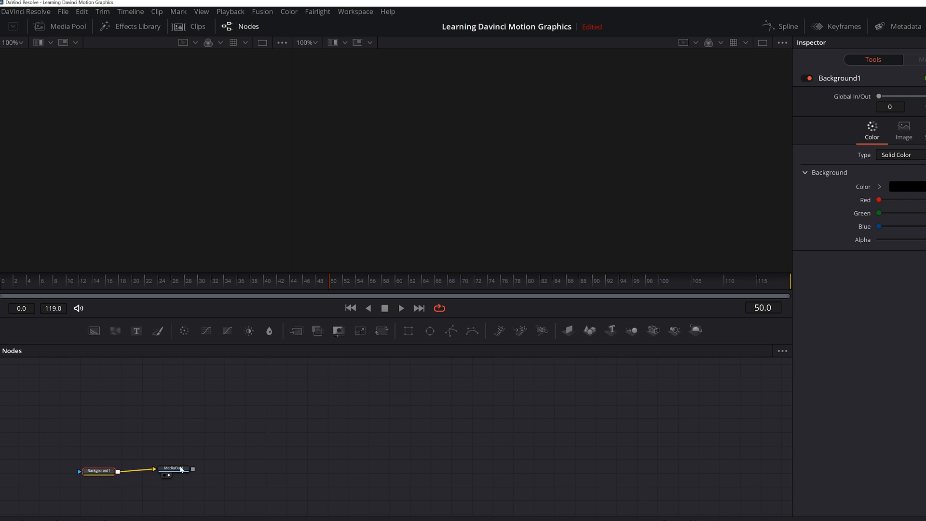
click(173, 468)
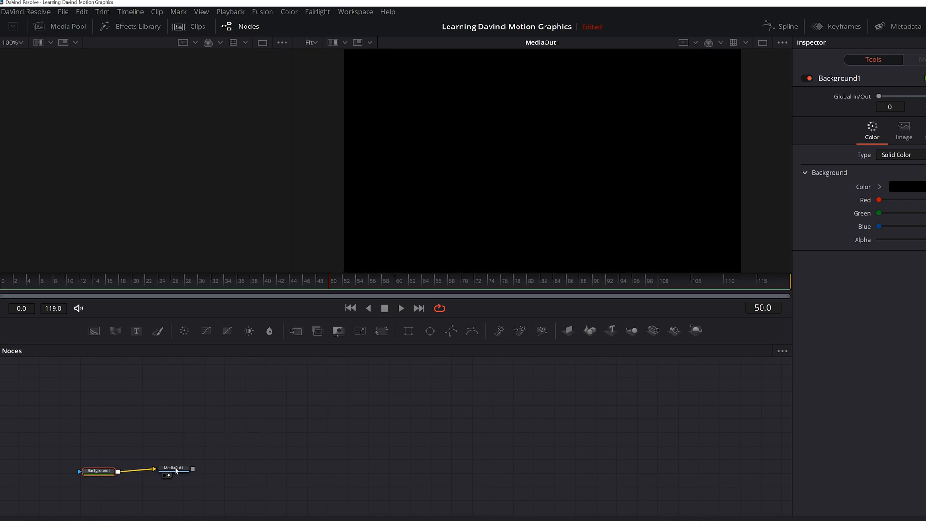
click(173, 469)
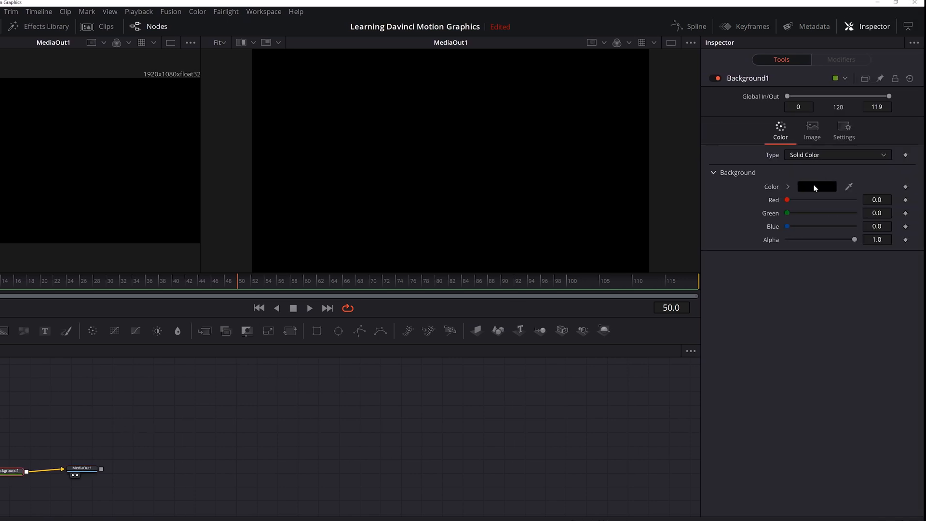
Set Background1's colour to dark grey (#191919).
click(816, 187)
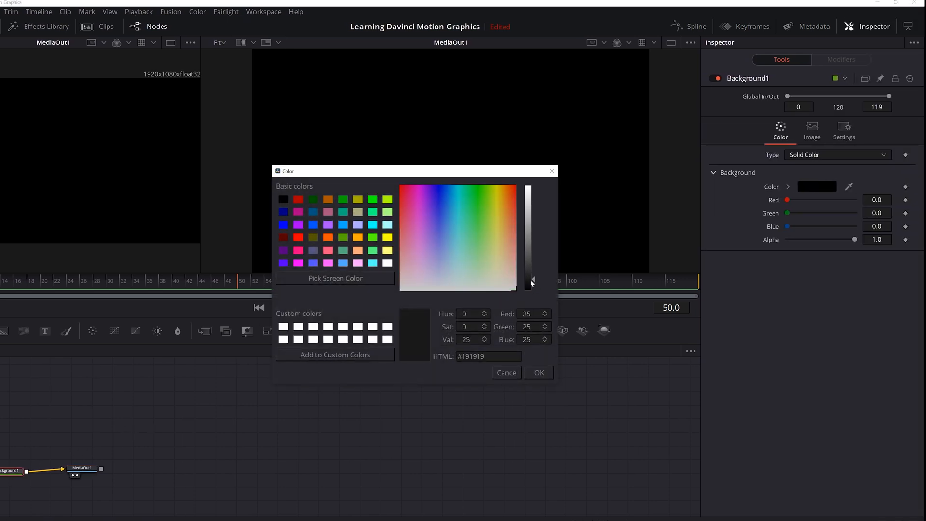
click(537, 373)
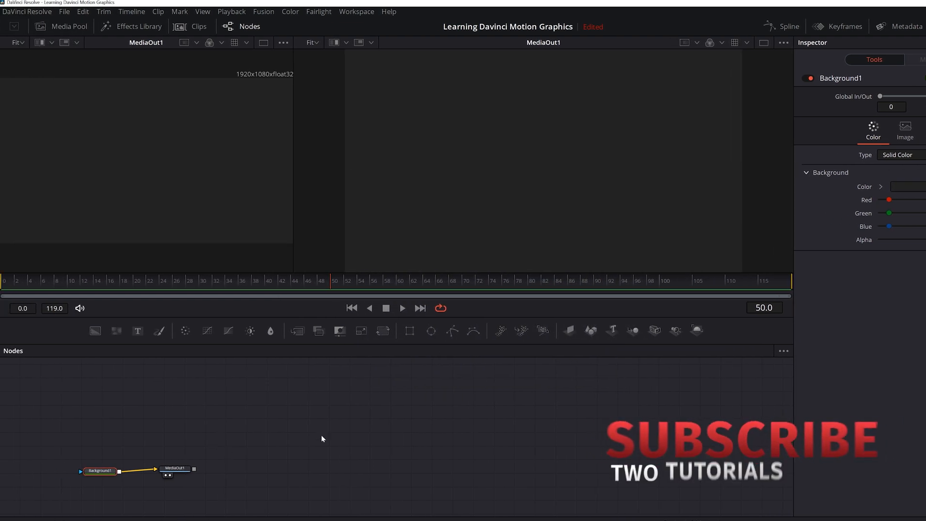
mouse_move(325, 431)
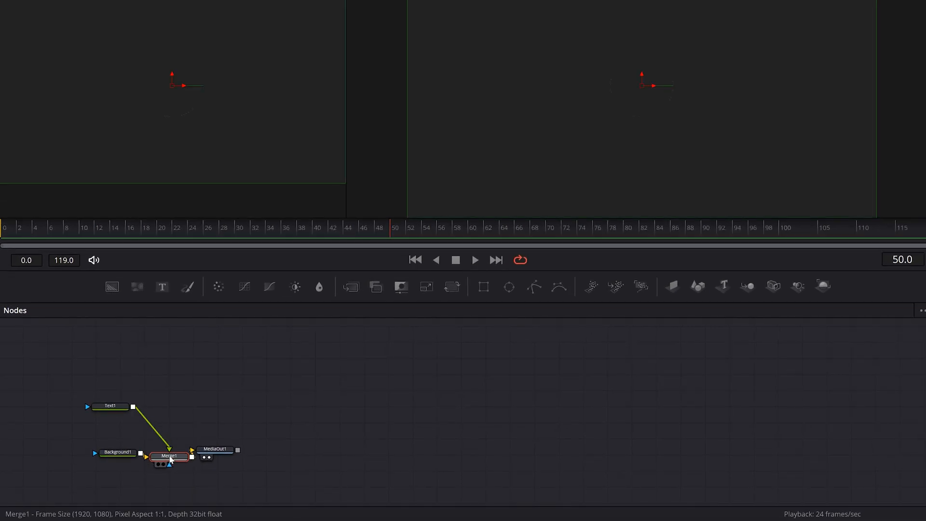
Connect Text1 into Merge1 so it composites over Background1 into MediaOut1.
drag(214, 449, 243, 384)
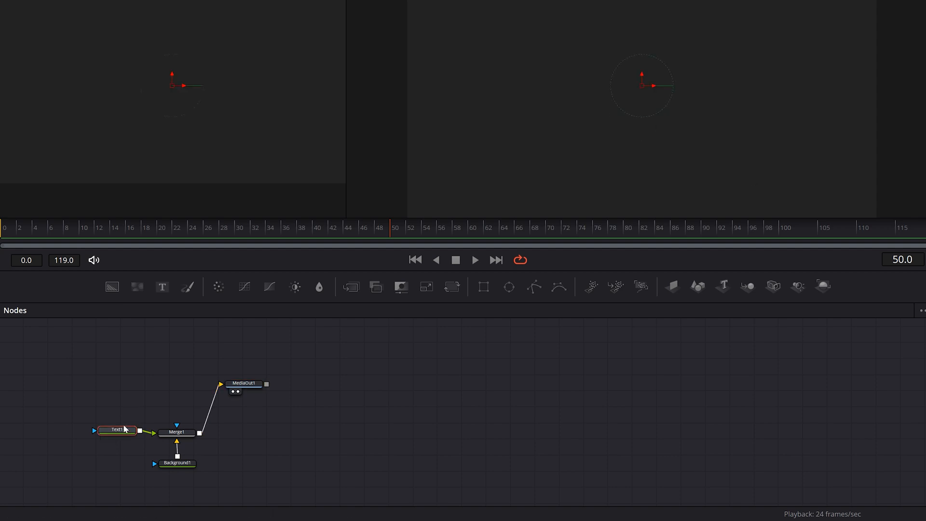
Enter 'LEARN RESOLVE' as Text1's text and choose the Gotham Black font.
double_click(117, 430)
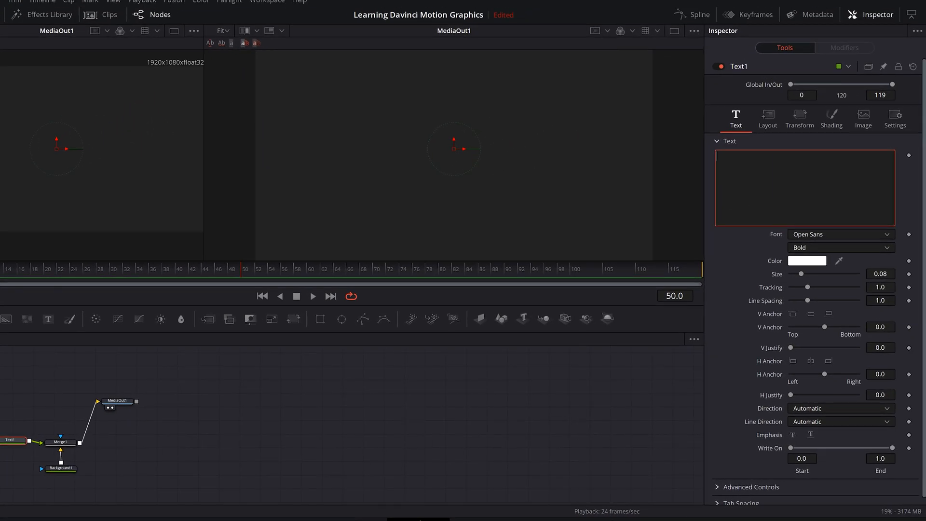
text(LEARN RESOLVE)
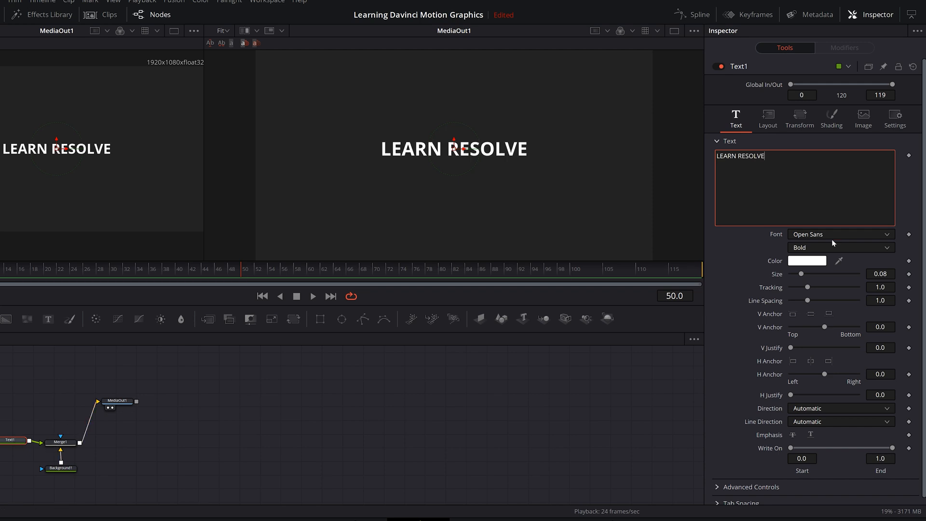
click(839, 234)
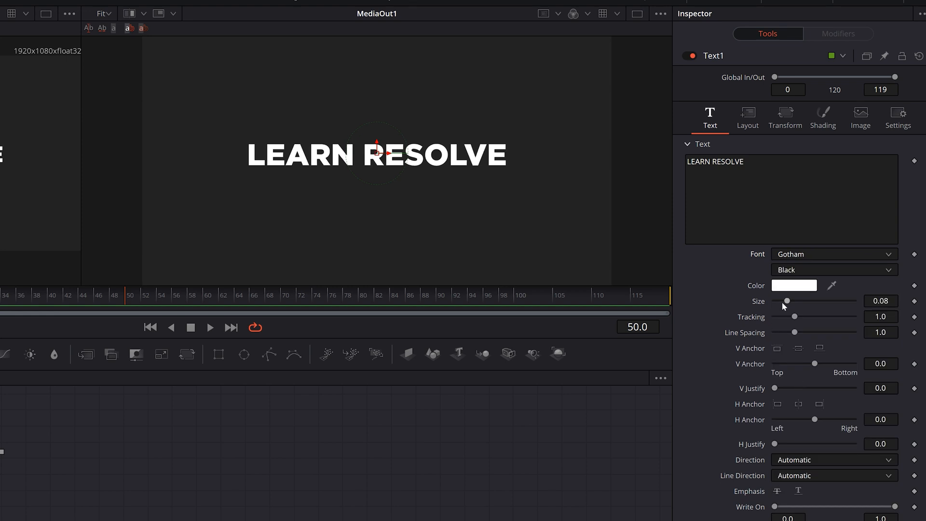
Shrink the title Size to 0.08 and change its colour to black.
drag(787, 300, 798, 301)
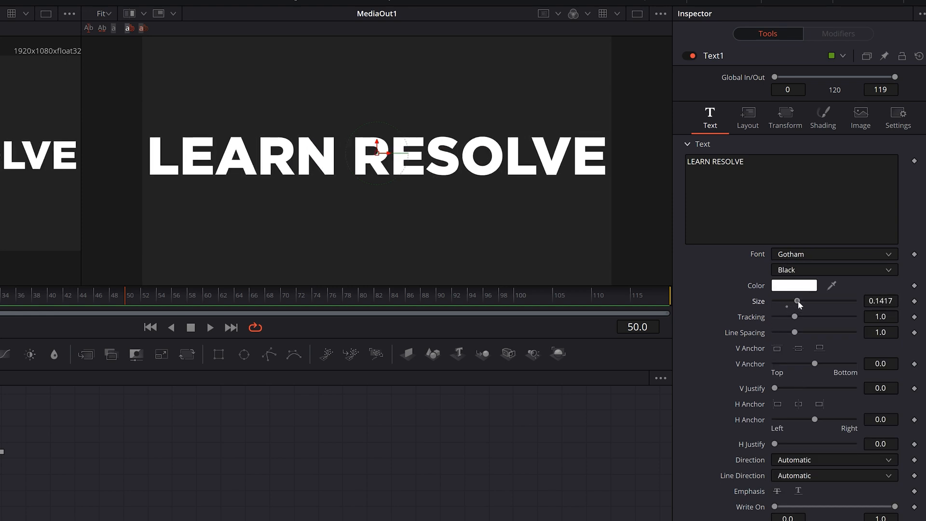
drag(797, 301, 784, 301)
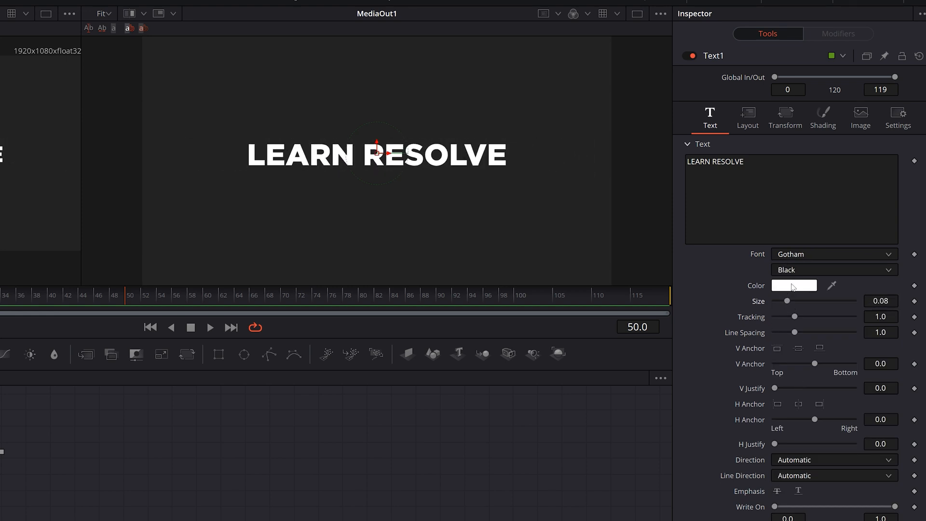
click(793, 285)
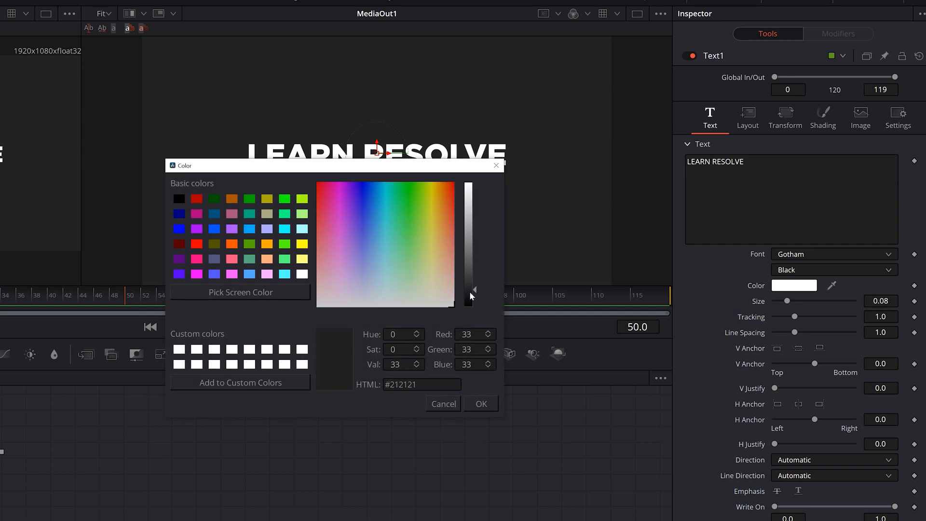
click(480, 403)
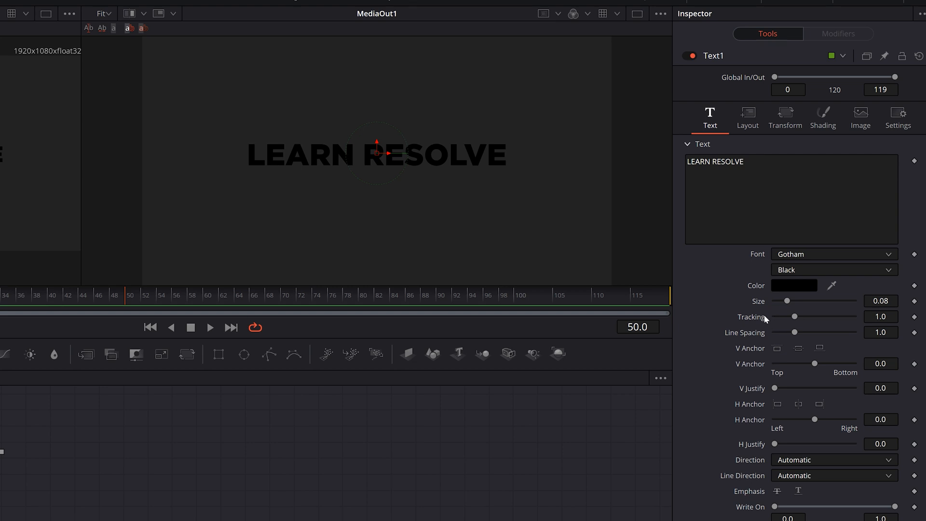
mouse_move(231, 448)
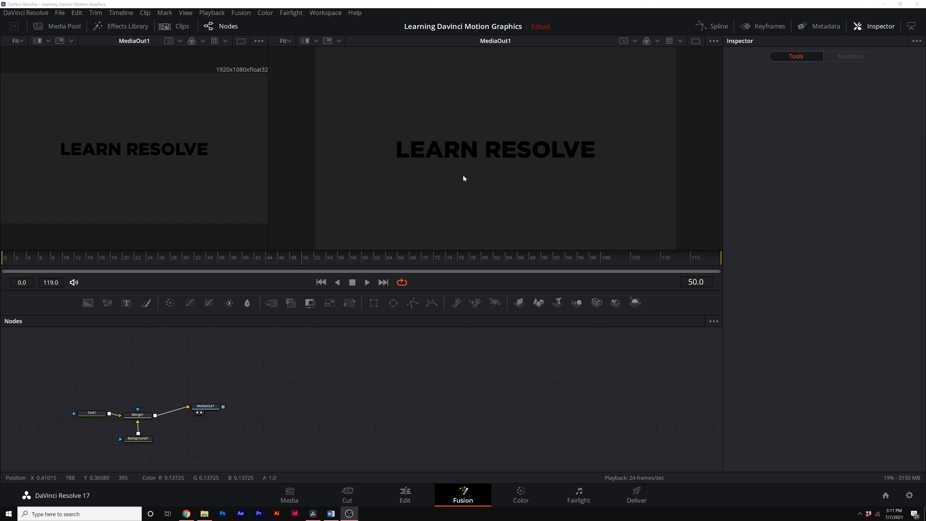
mouse_move(443, 138)
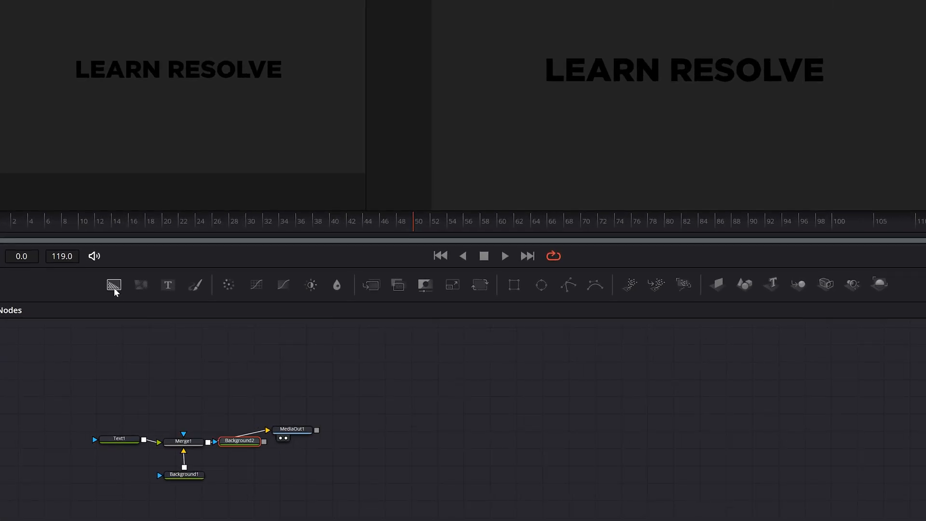
Put Background2 on its own branch into Merge2 and colour it yellow #ffcc0a.
drag(239, 442, 130, 408)
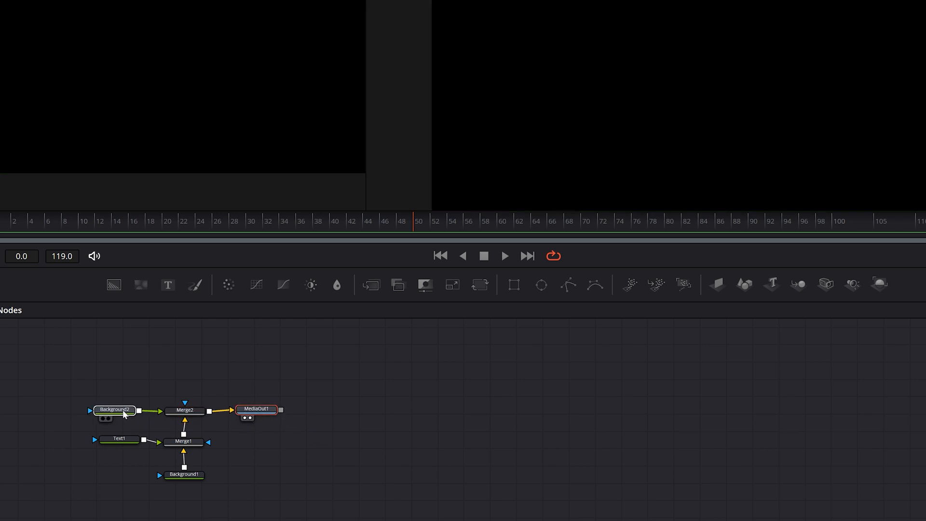
click(115, 409)
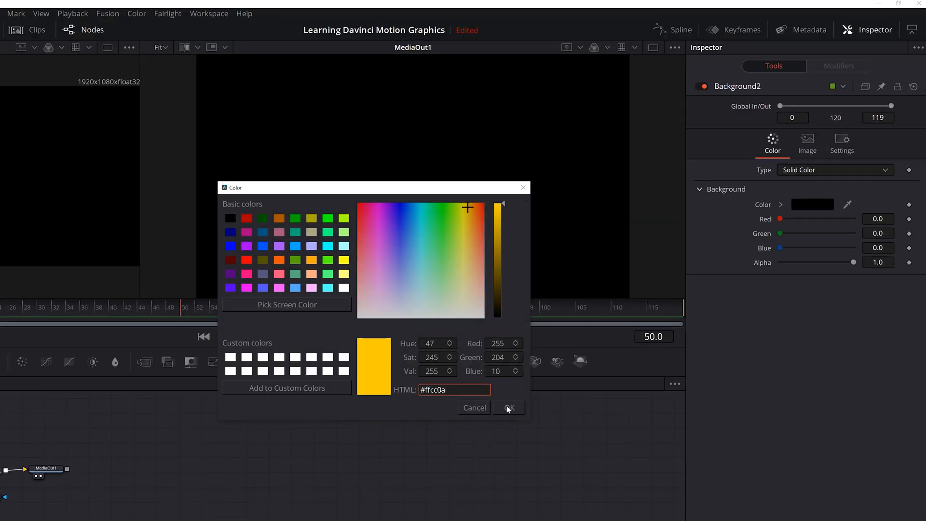
click(507, 408)
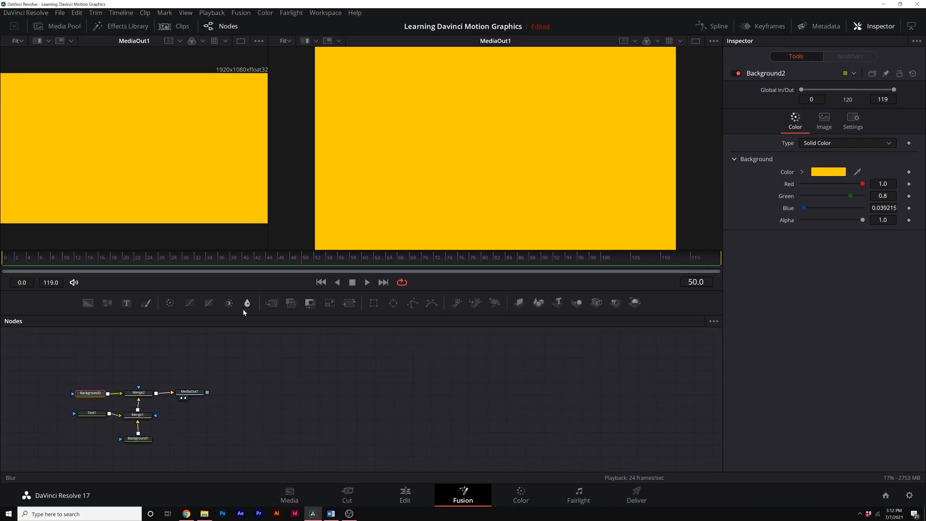
mouse_move(486, 166)
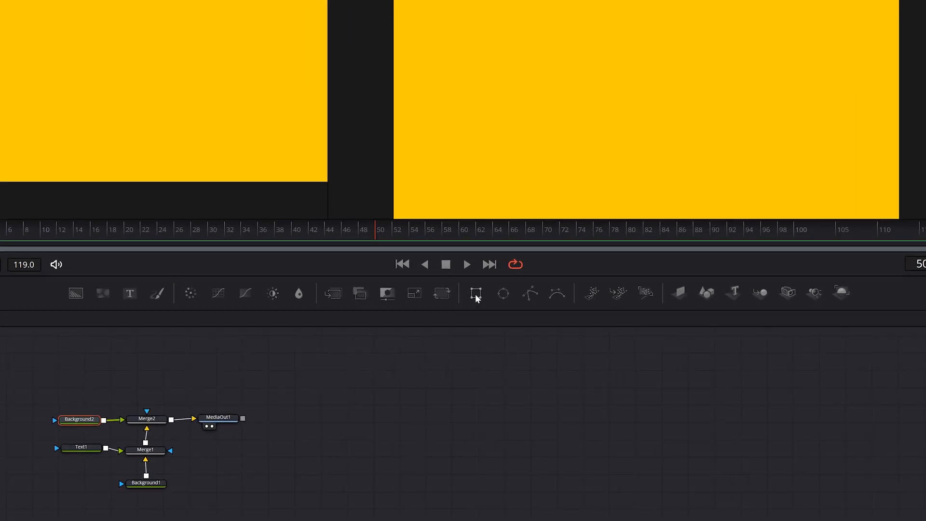
Mask the yellow background with Rectangle1, feed Text1 into Merge2, set Height 0.18 and keyframe Width 0.
click(476, 292)
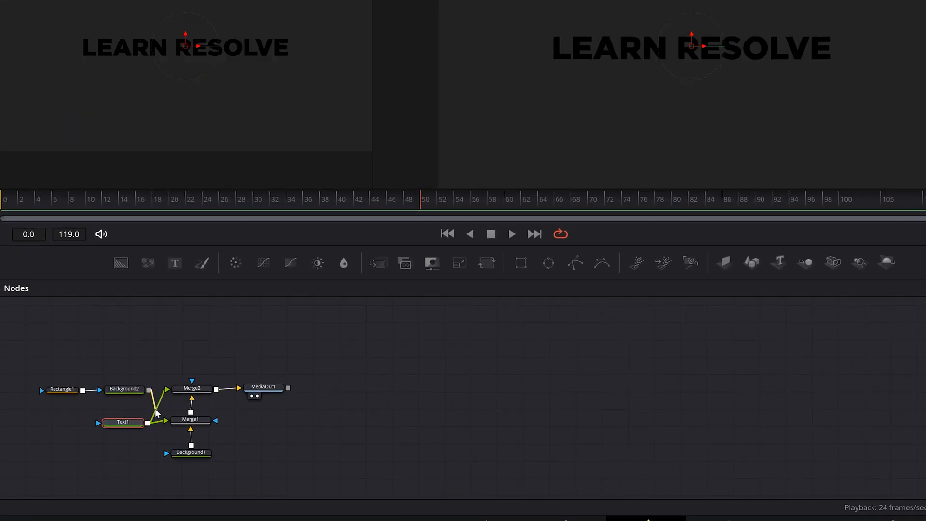
drag(123, 421, 128, 369)
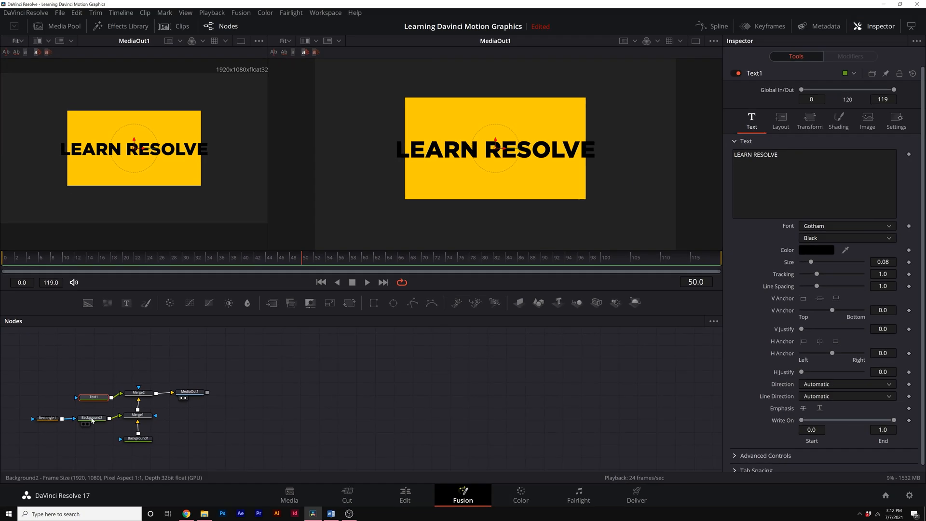
click(47, 418)
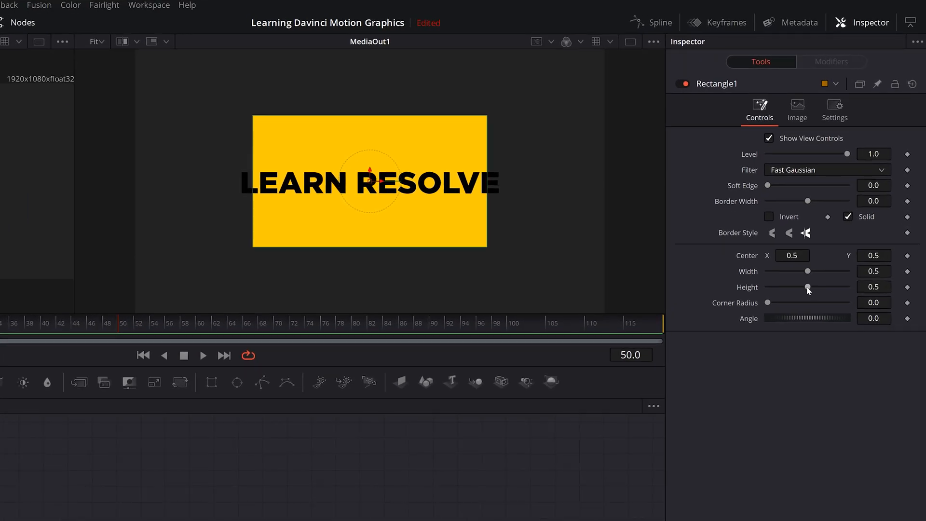
drag(808, 287, 783, 286)
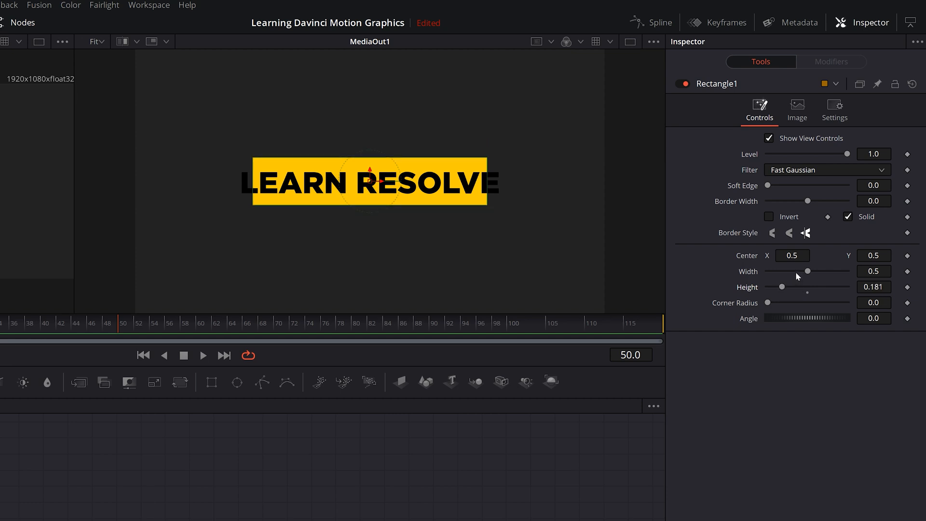
drag(808, 271, 816, 271)
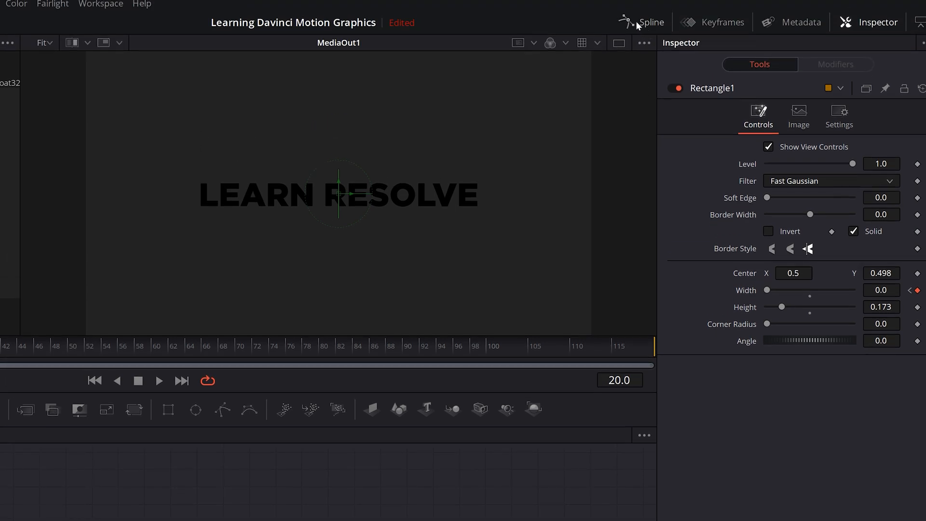
Select Rectangle1's Width keyframes in the Spline editor and smooth them.
click(651, 23)
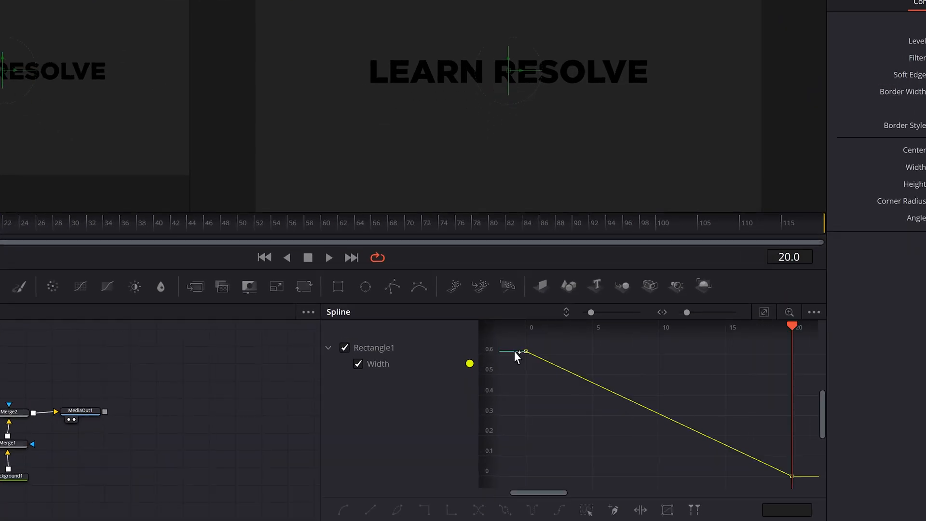
drag(513, 343, 794, 476)
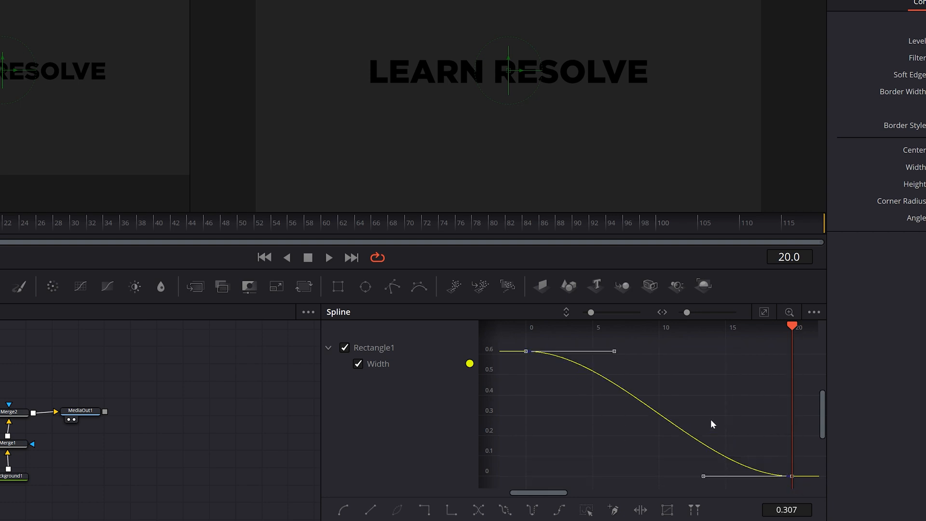
mouse_move(599, 470)
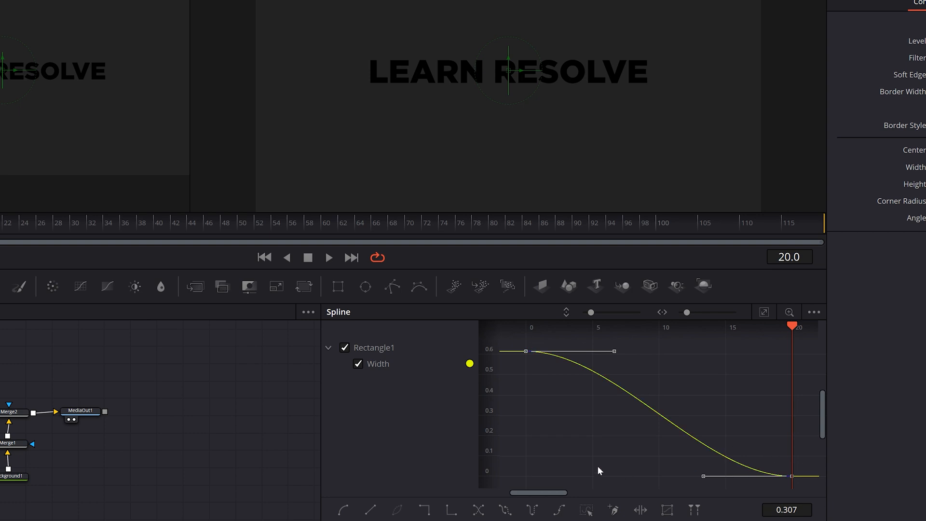
mouse_move(603, 460)
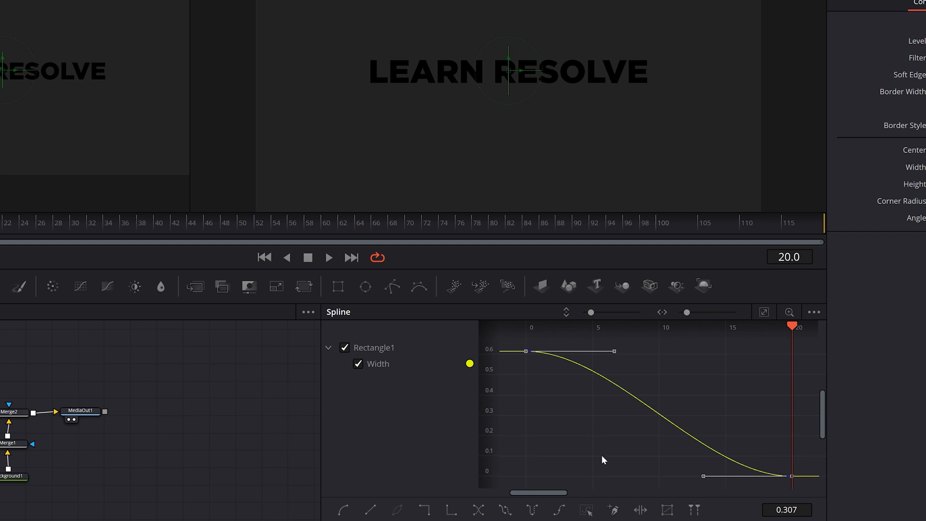
drag(617, 351, 747, 345)
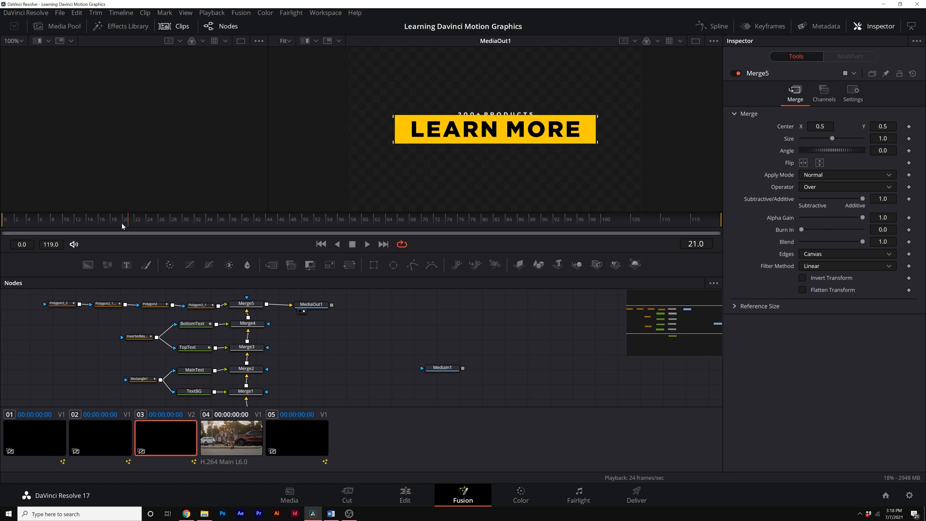
Return to the LEARN RESOLVE clip and merge a new Text1 node over the banner via Merge3.
click(366, 243)
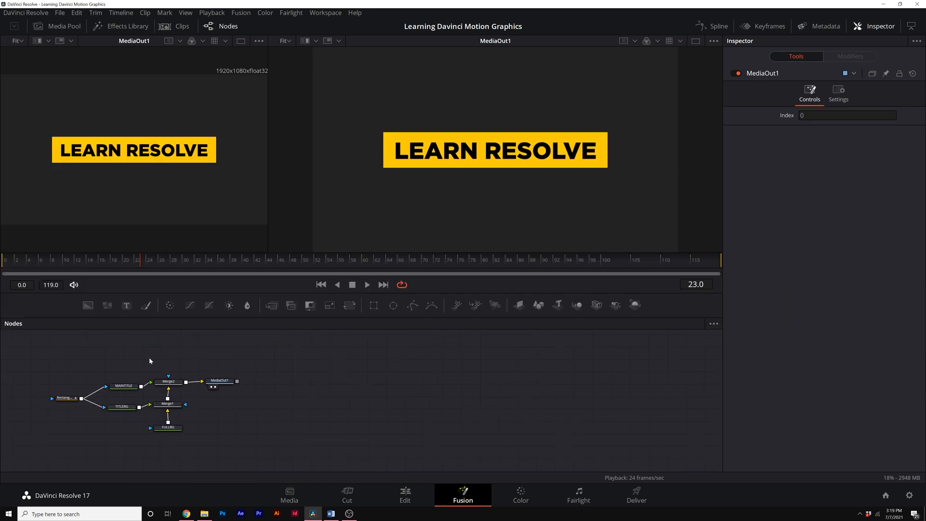
mouse_move(126, 305)
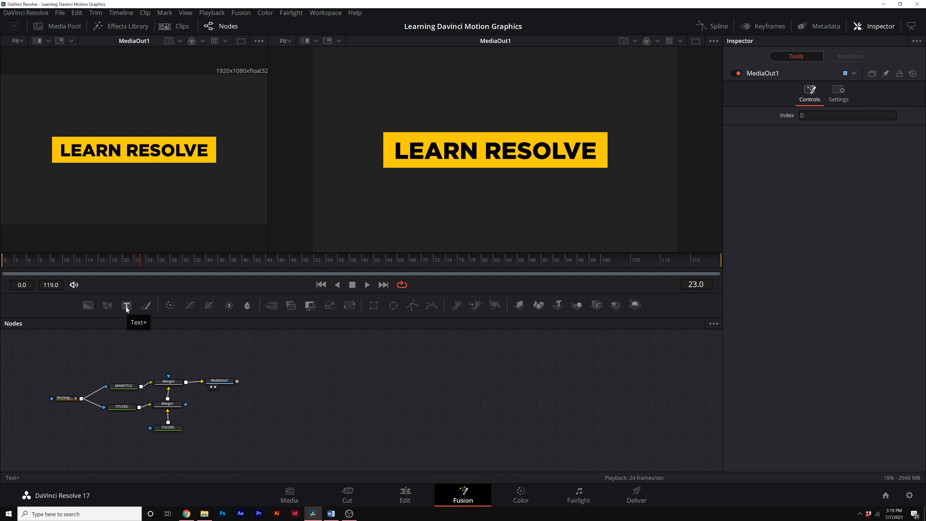
click(126, 305)
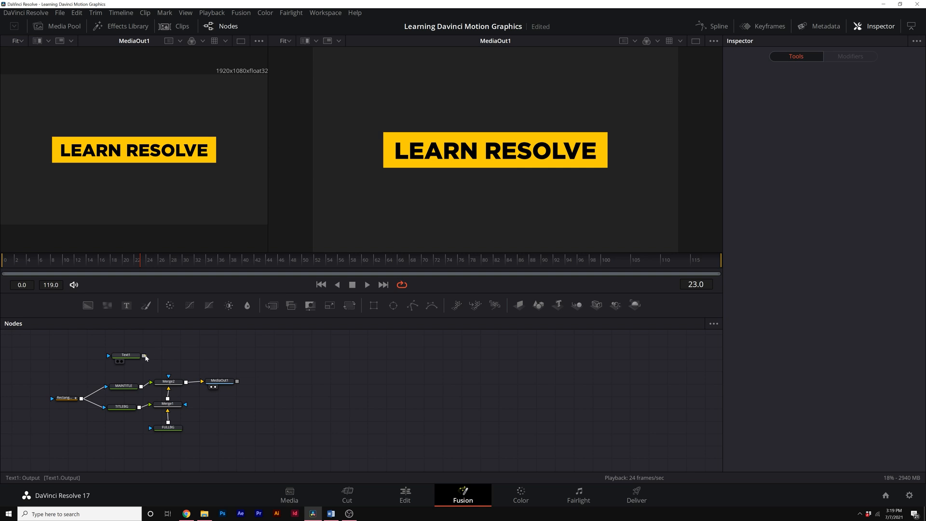
drag(145, 356, 185, 382)
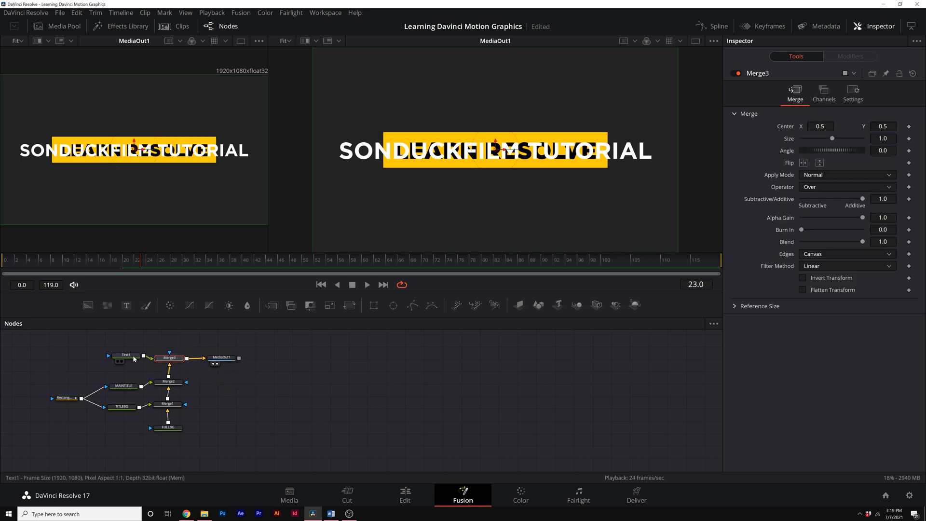
Make Text1 read SONDUCKFILM at size 0.0315, tracking 1.26, and keyframe Center Y 0.627.
click(116, 357)
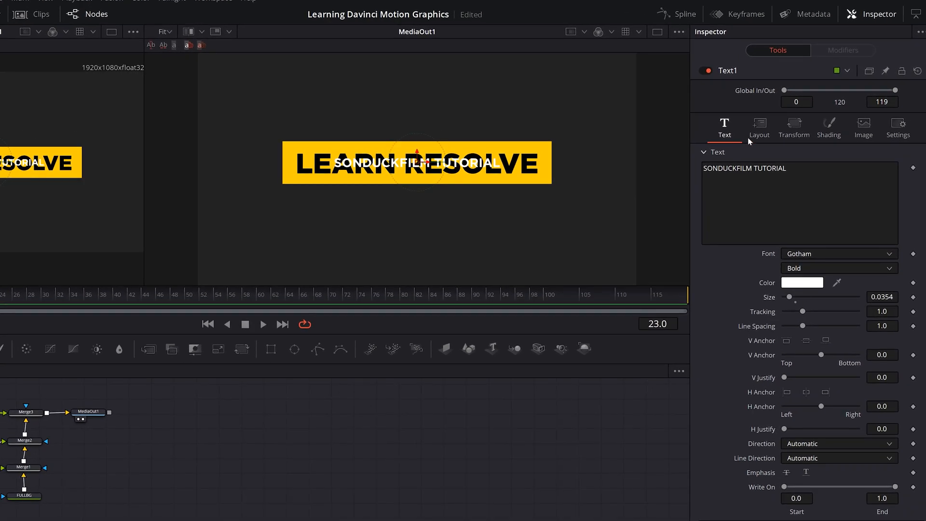
click(759, 126)
text(0.635)
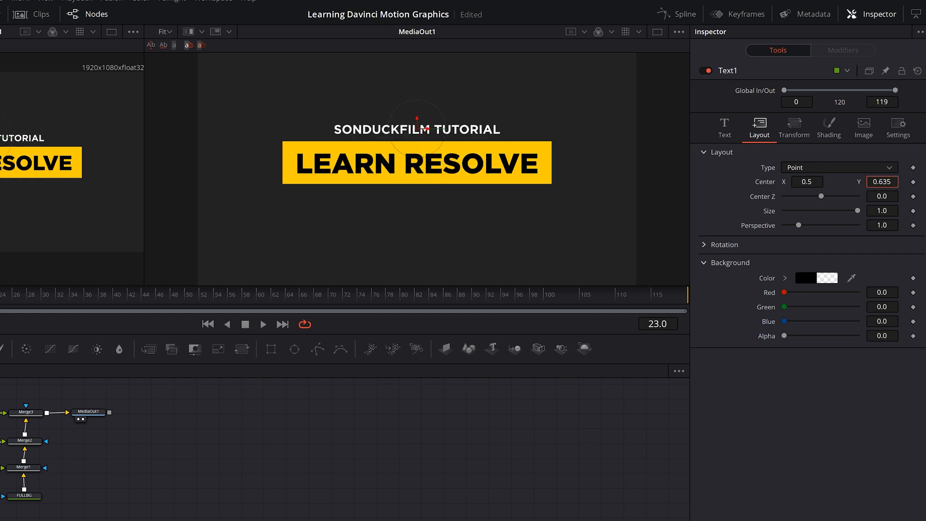
click(724, 124)
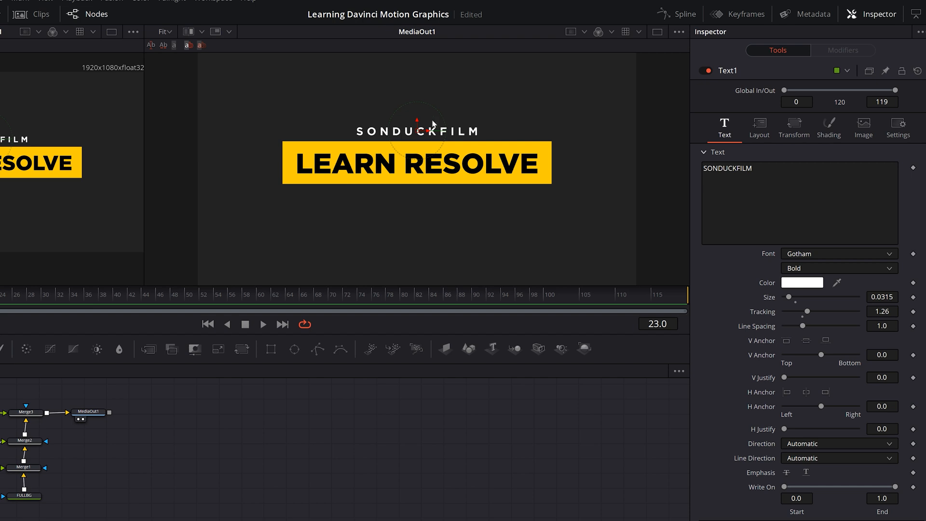
mouse_move(697, 185)
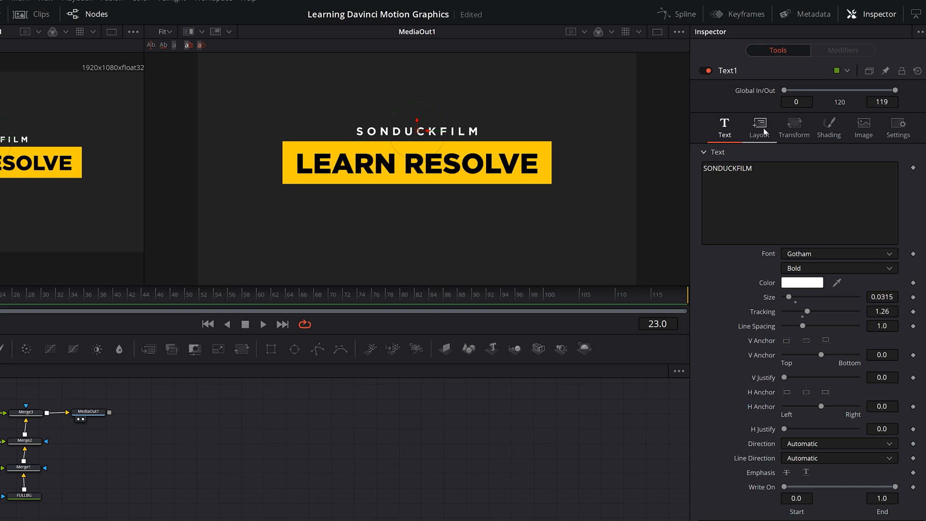
click(758, 124)
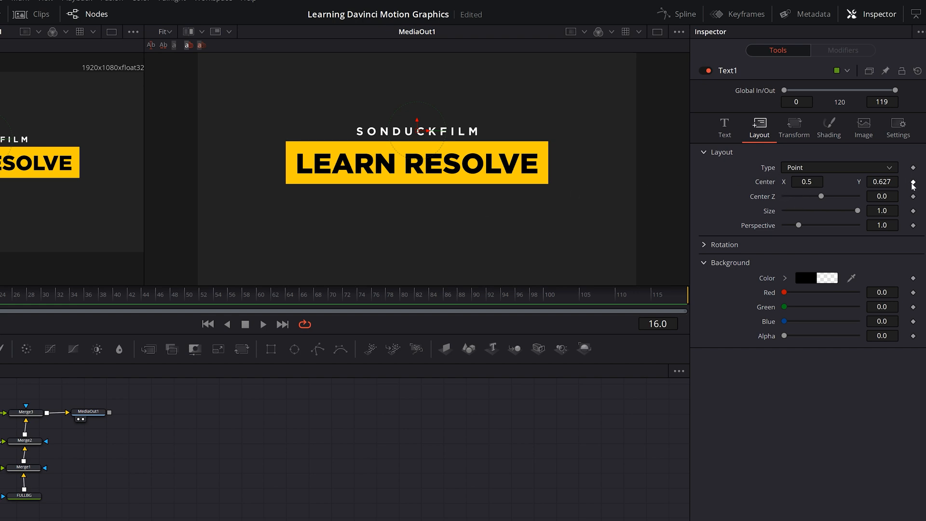
click(915, 181)
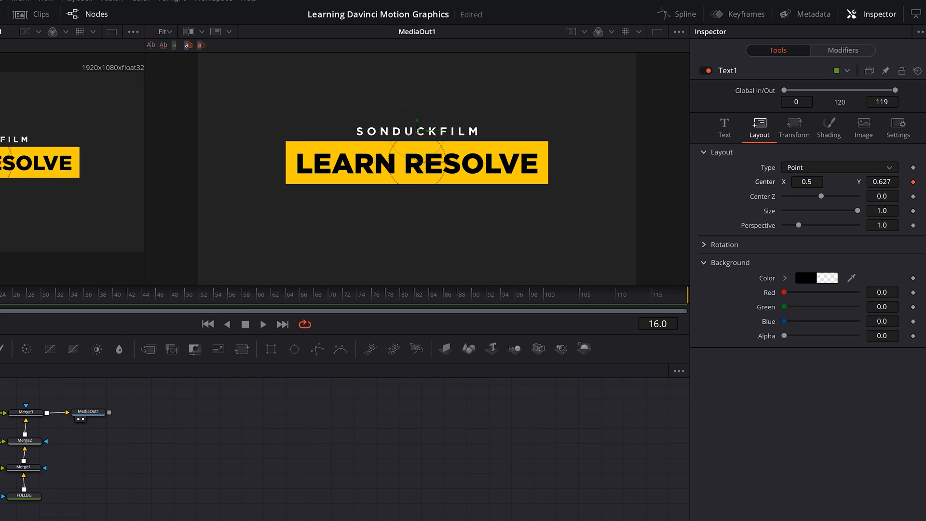
click(34, 295)
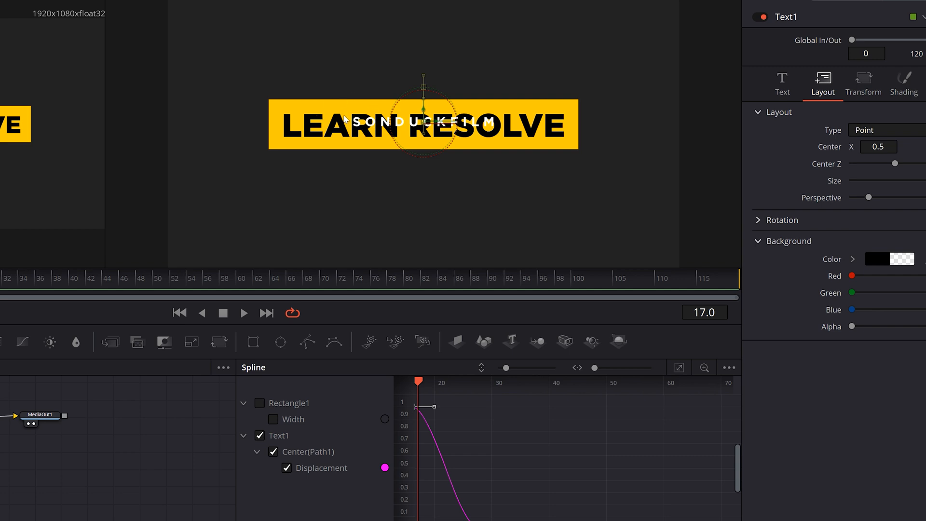
mouse_move(7, 482)
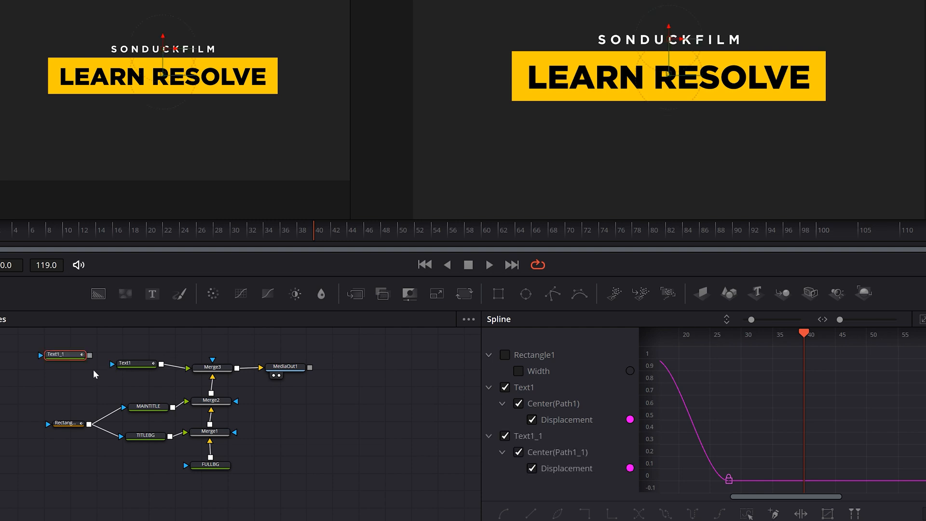
Connect the copied Text1_1 through a new Merge4 node for the TUTORIAL line.
drag(63, 355, 128, 337)
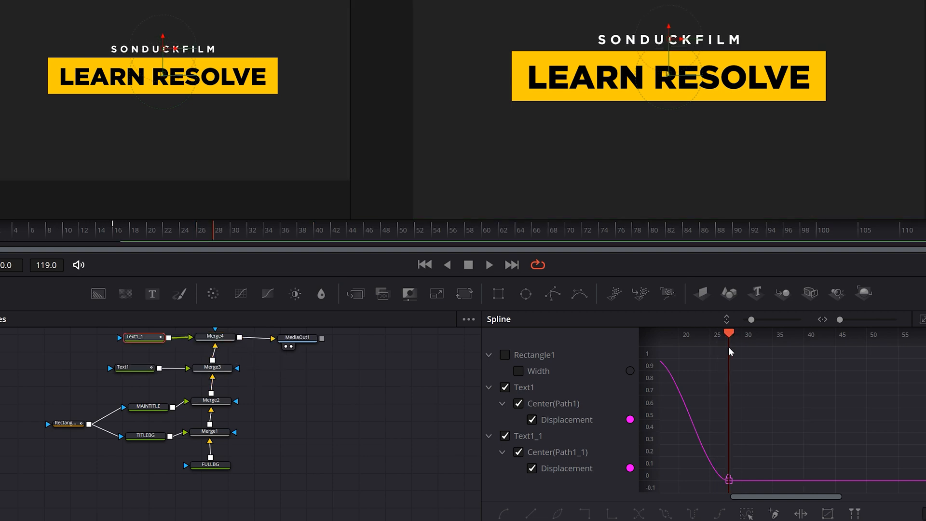
mouse_move(719, 454)
text(TUTORIAL)
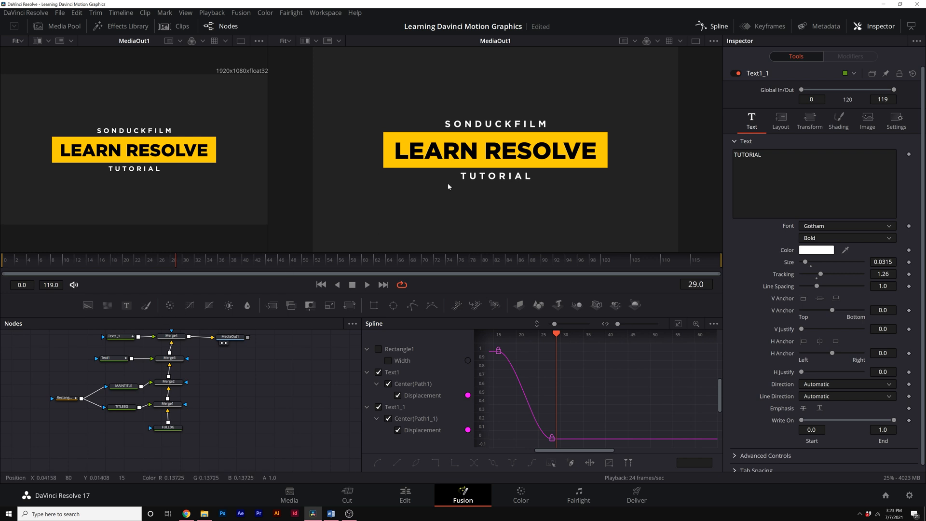
Create inverted copy Rectangle1_1 as the mask for the subtitle text nodes.
click(59, 398)
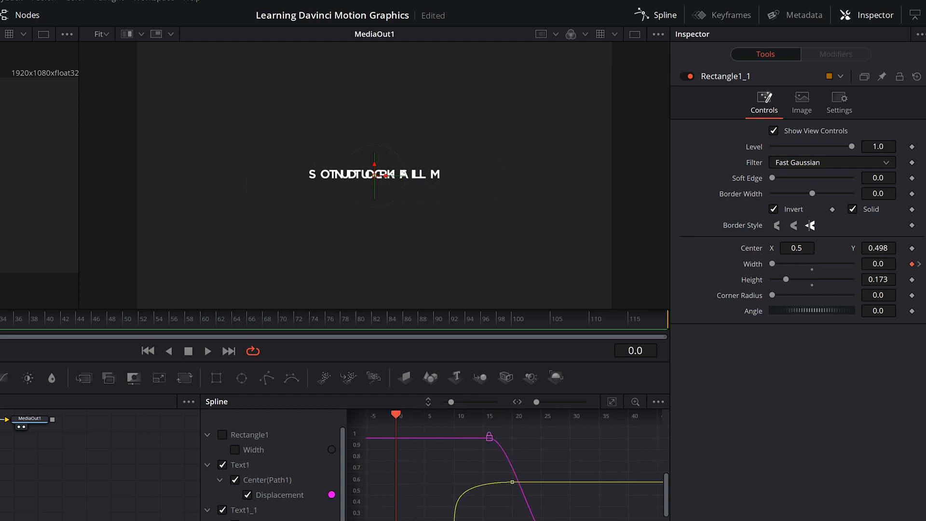
mouse_move(345, 214)
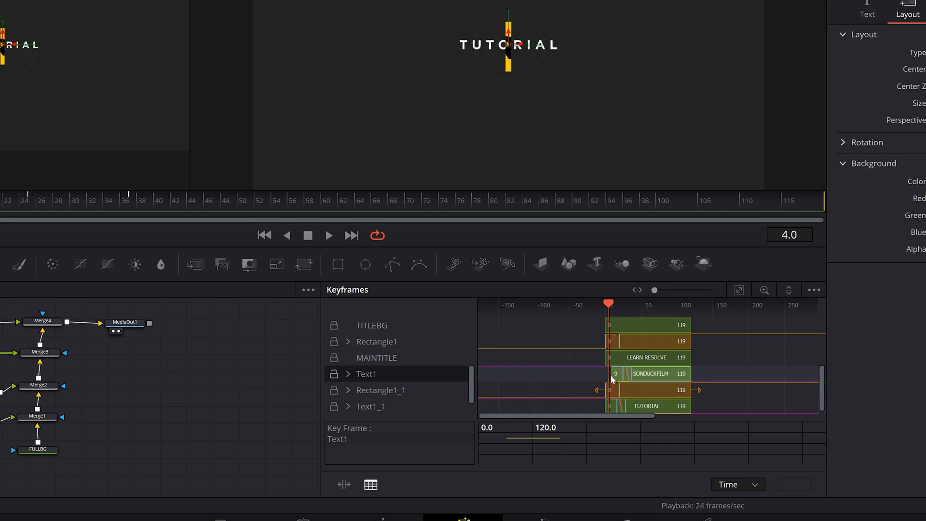
Shift the Text1 and Text1_1 keyframe bars several frames later in the Keyframes panel.
click(370, 406)
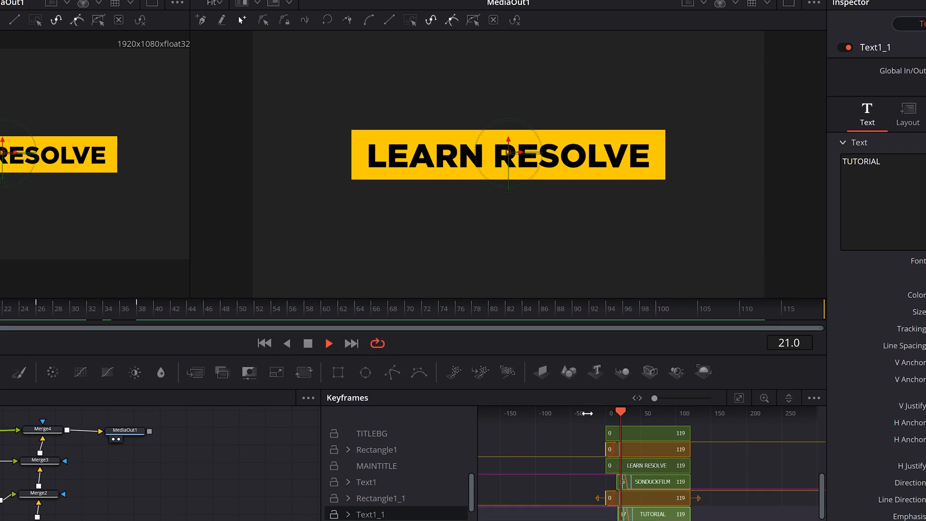
drag(619, 413, 653, 413)
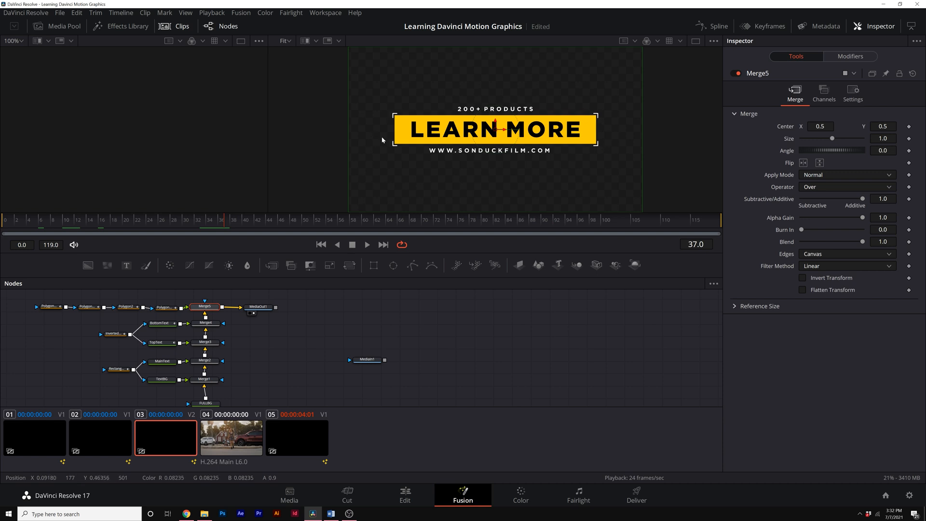
mouse_move(588, 121)
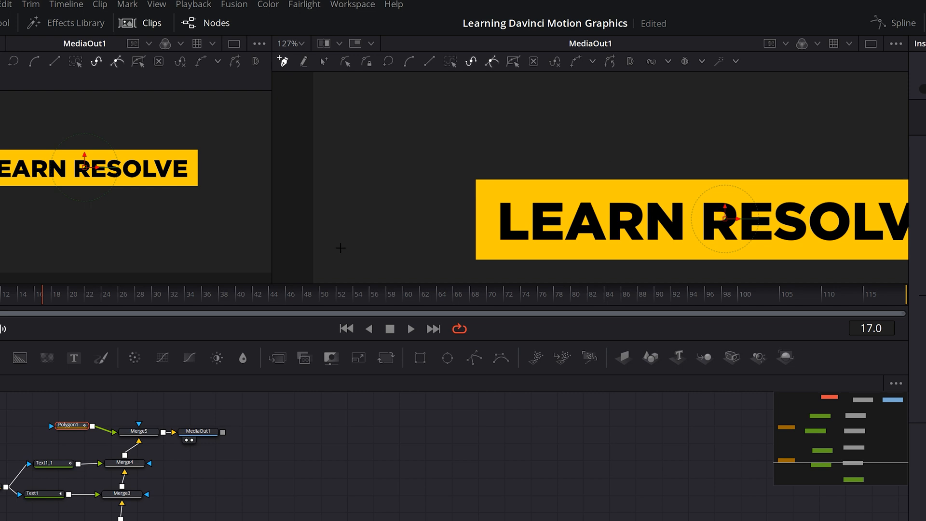
mouse_move(455, 195)
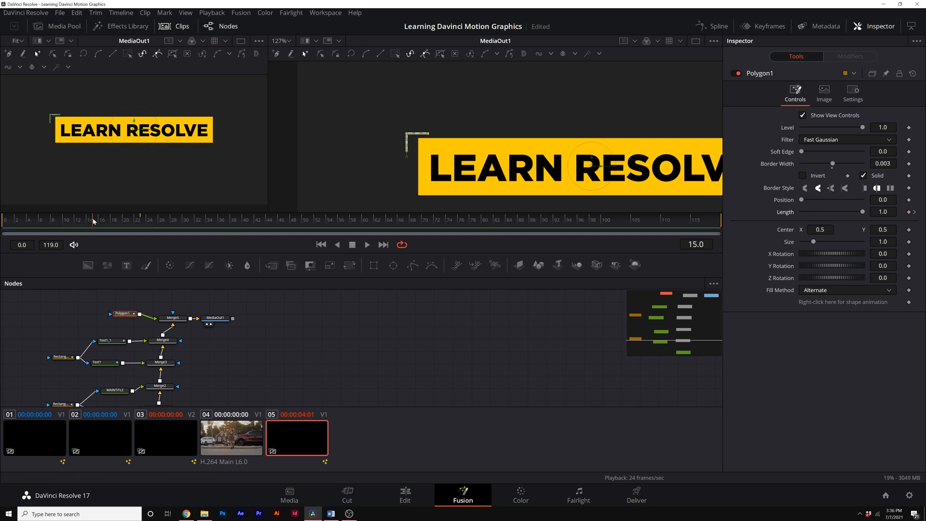
Mirror the chained Polygon1 copies by setting their X/Y rotation to 180.
click(883, 211)
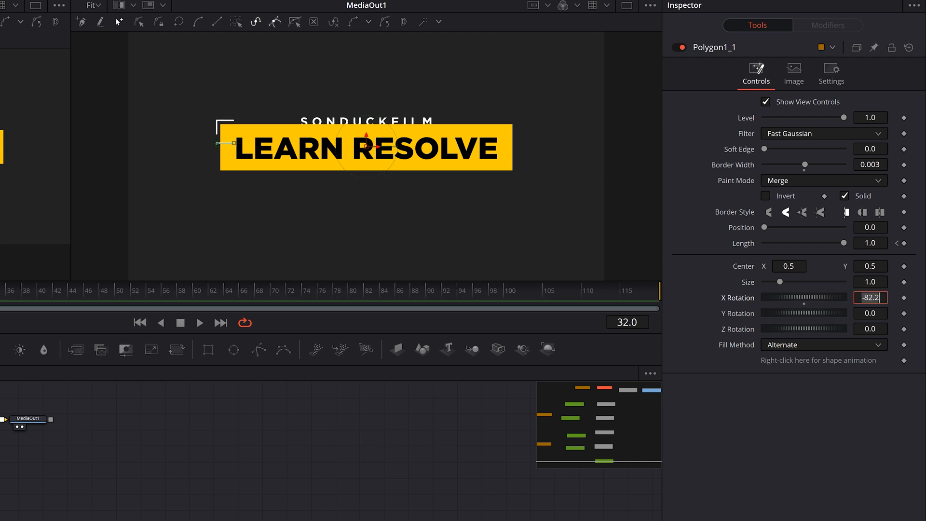
text(-180)
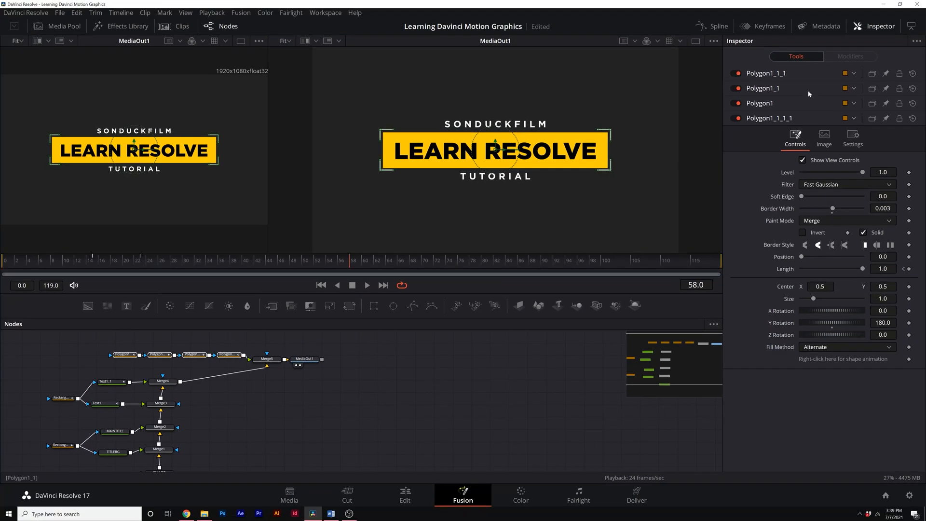
Enable Text1 motion blur, then on the Edit page slide the video clip later under the title.
click(853, 137)
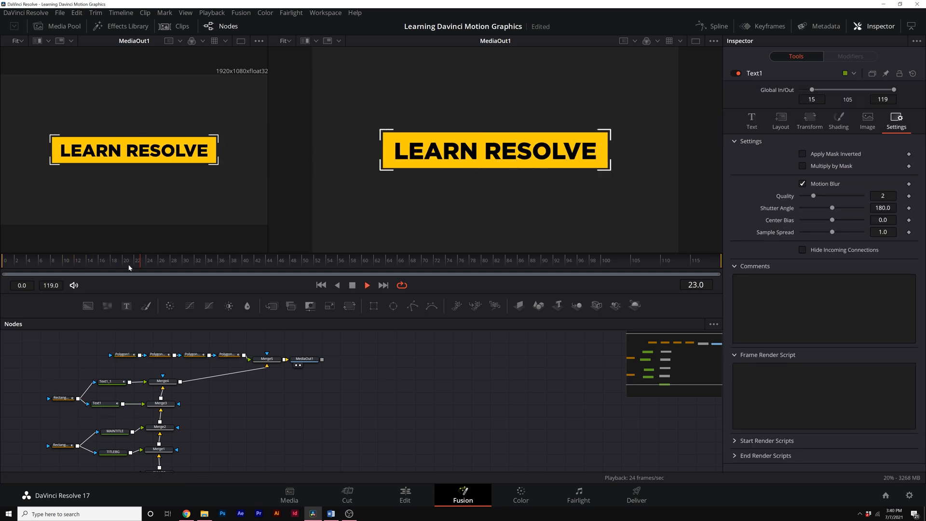
click(318, 260)
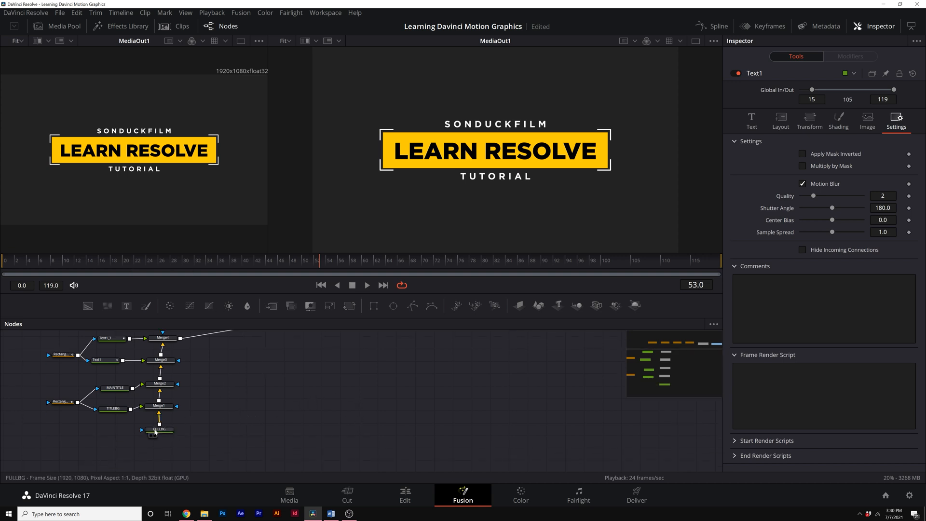
click(158, 429)
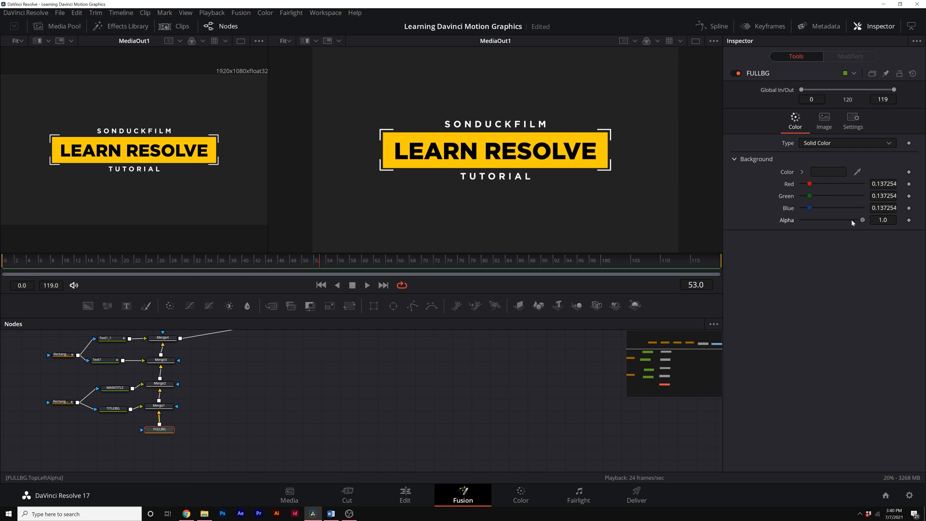
click(404, 495)
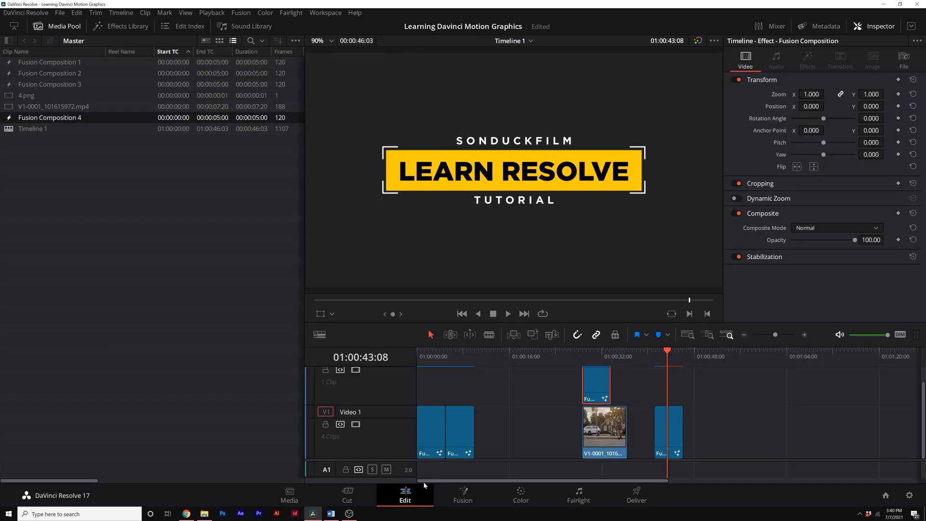
drag(602, 430, 632, 430)
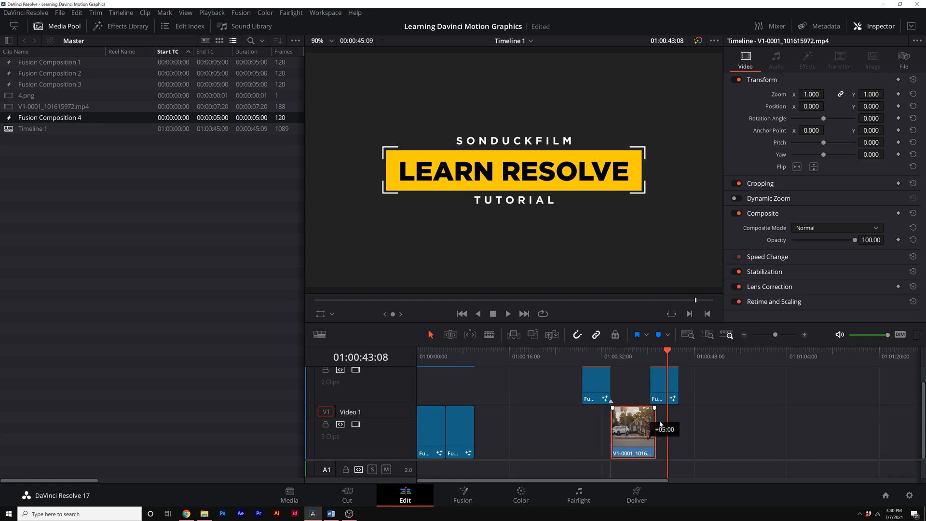